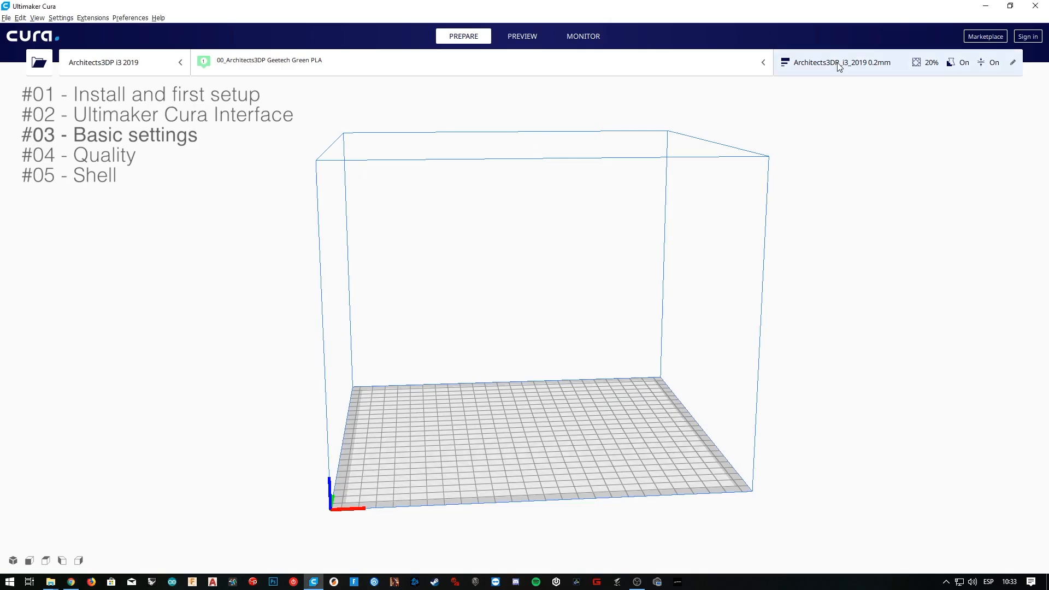
# - Open custom print settings and expand Shell, showing 0.8 mm wall thickness
pyautogui.click(840, 62)
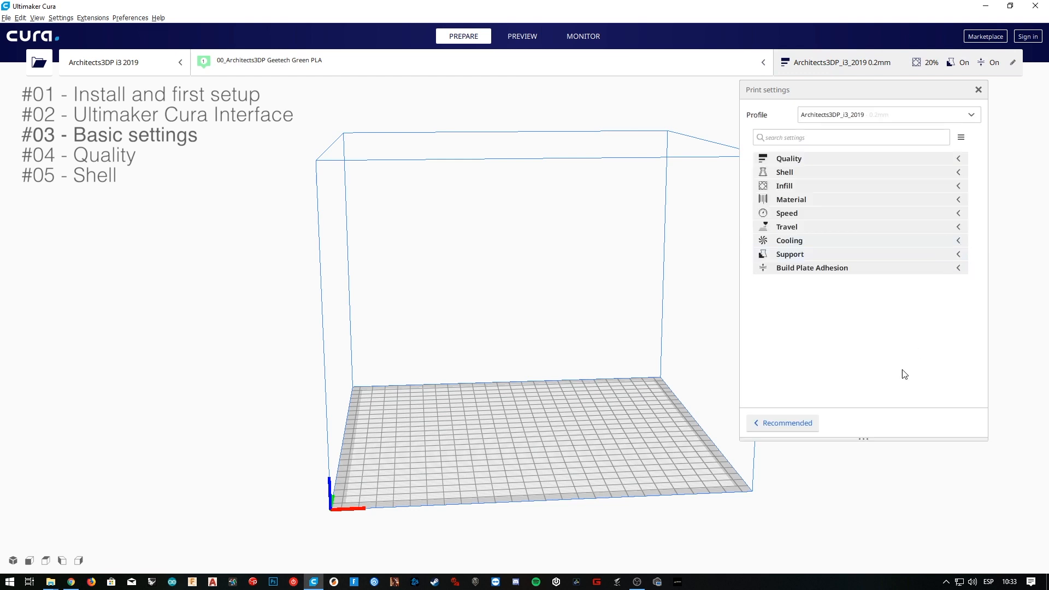
pyautogui.click(788, 158)
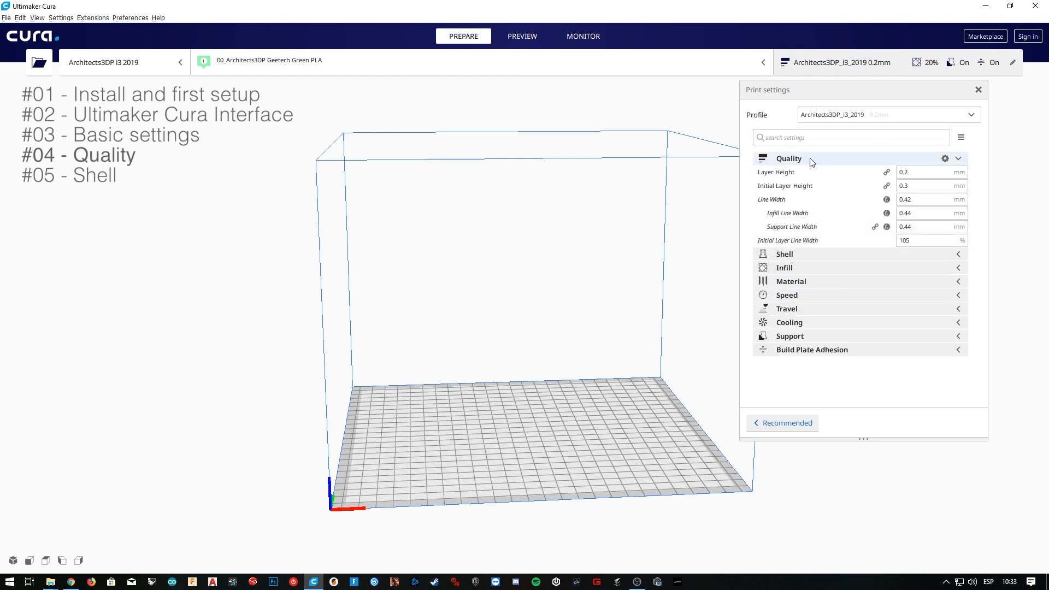
pyautogui.click(789, 158)
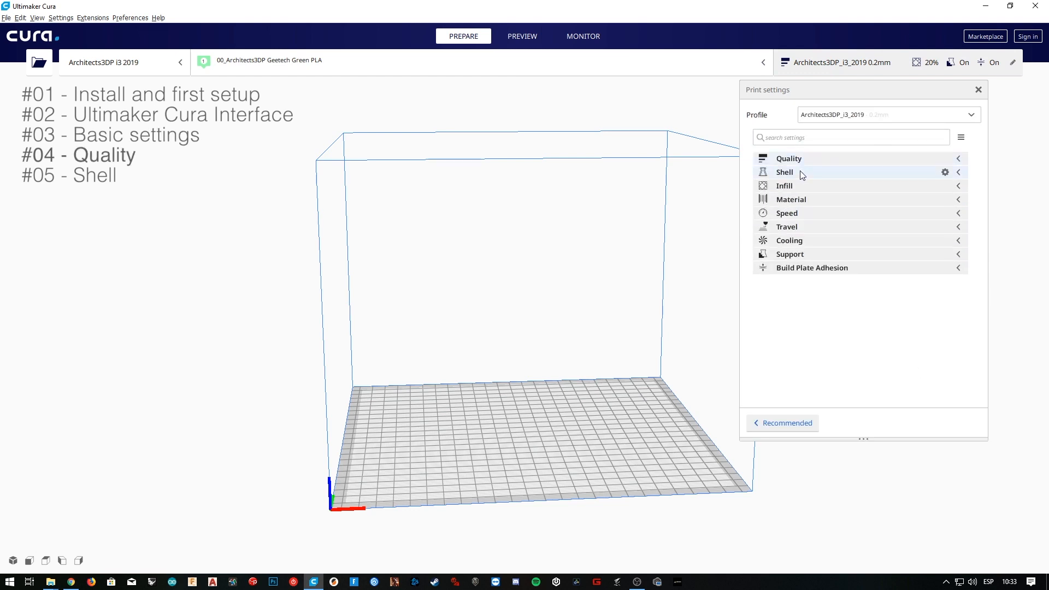
pyautogui.click(785, 172)
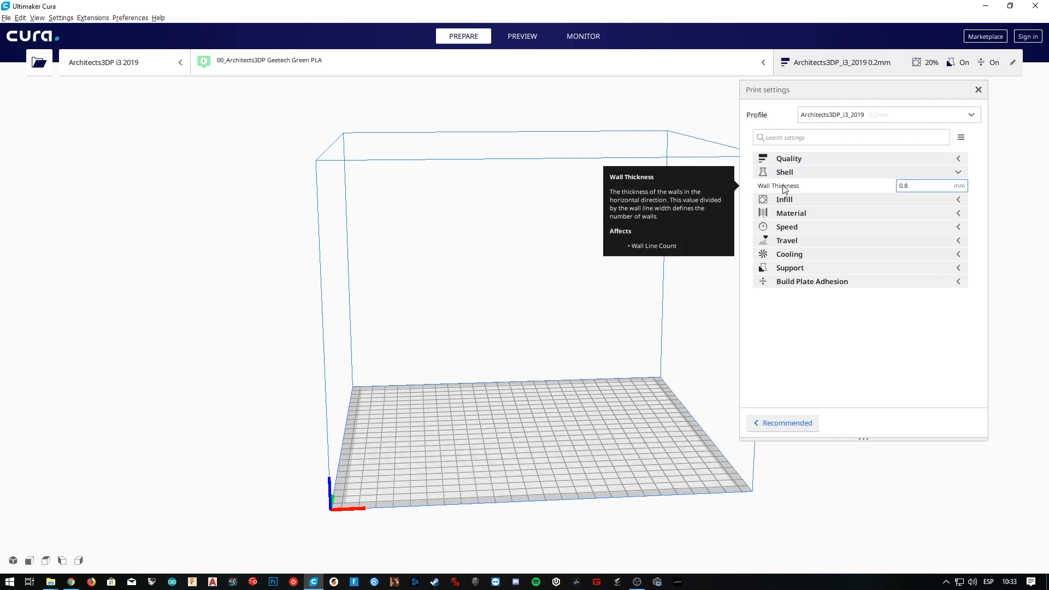
pyautogui.moveTo(664, 194)
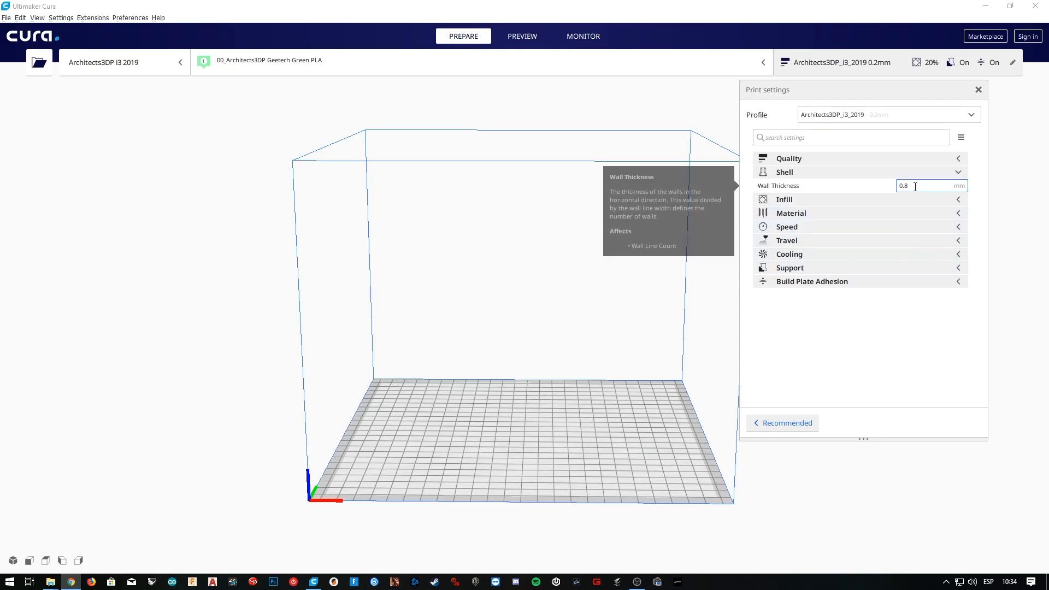
pyautogui.moveTo(586, 382)
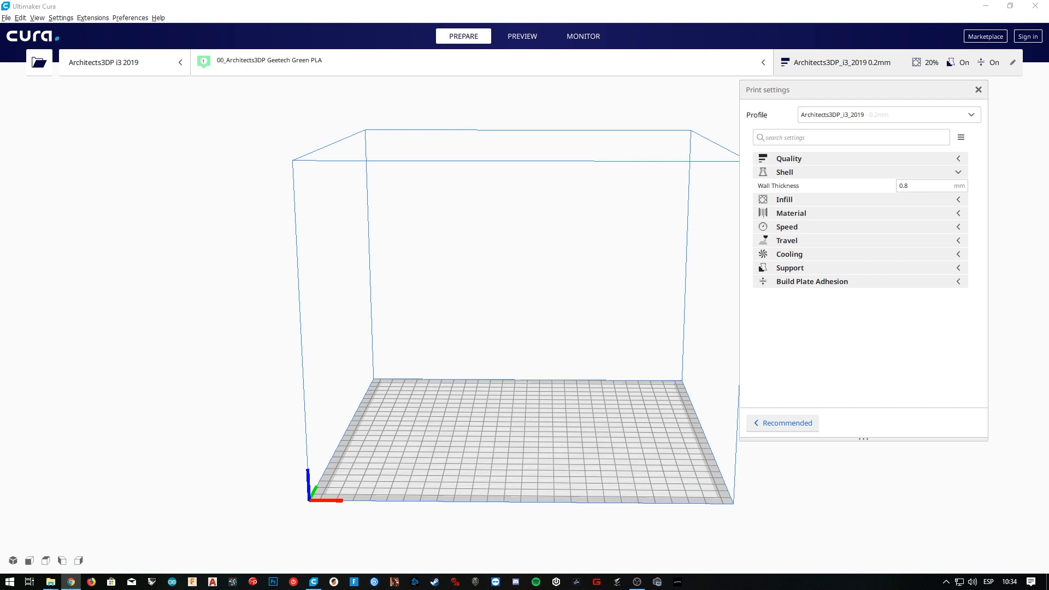
pyautogui.moveTo(946, 172)
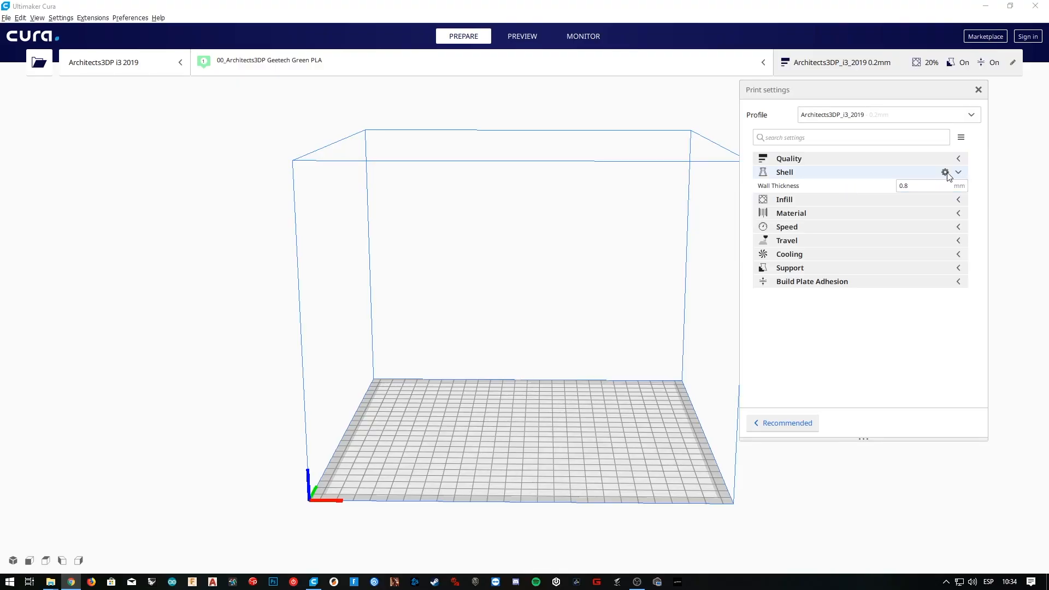
# - Open the Shell setting visibility preferences and close them without changes
pyautogui.click(945, 172)
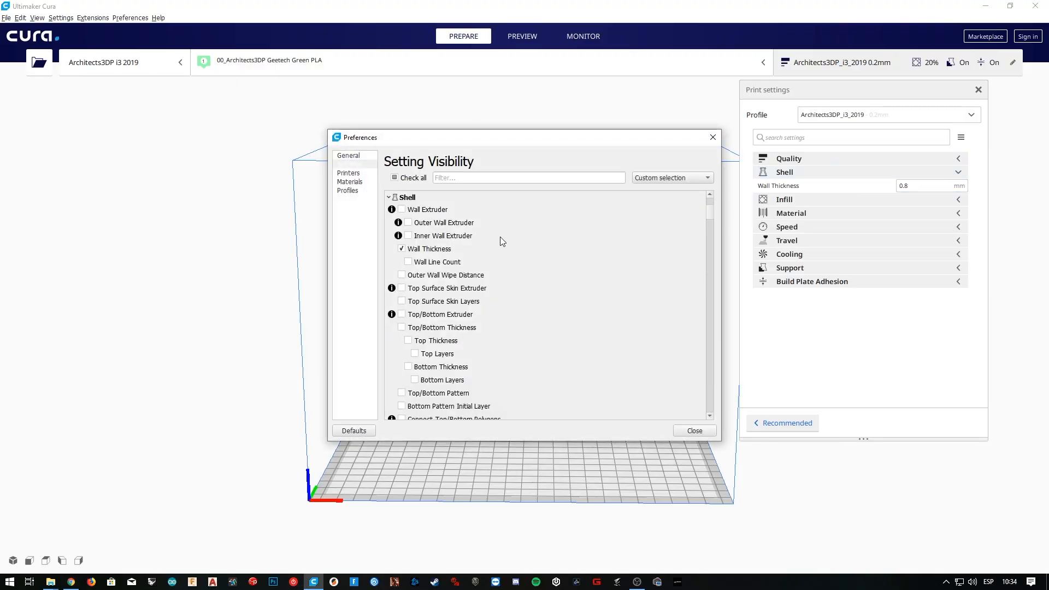
pyautogui.moveTo(404, 223)
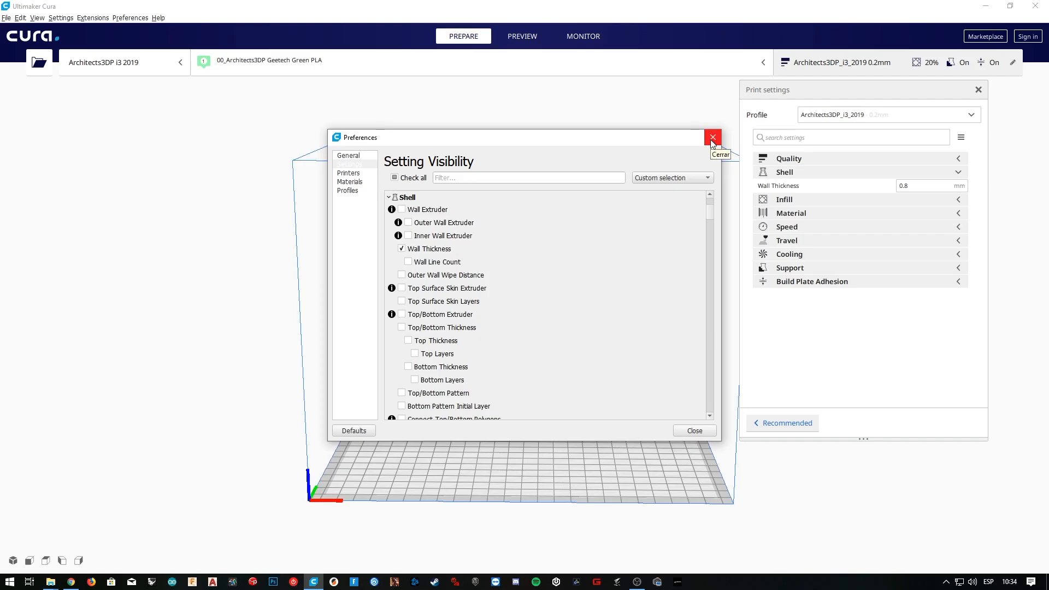
pyautogui.click(712, 137)
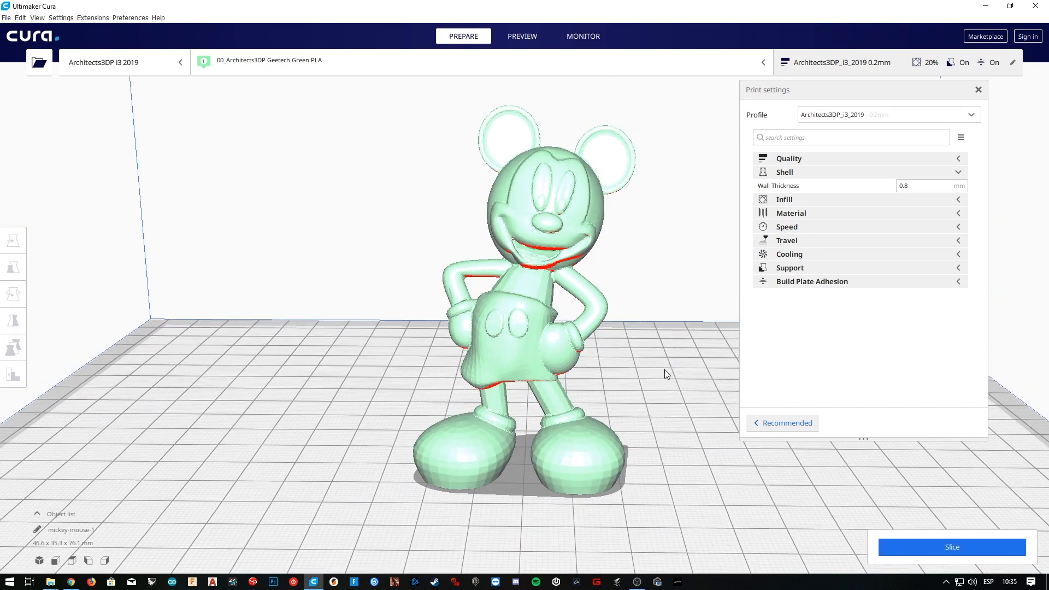
# - Rotate the view, switch to Preview and slice Mickey (1 h 32 min, 15 g)
pyautogui.moveTo(667, 375); pyautogui.dragTo(609, 380)
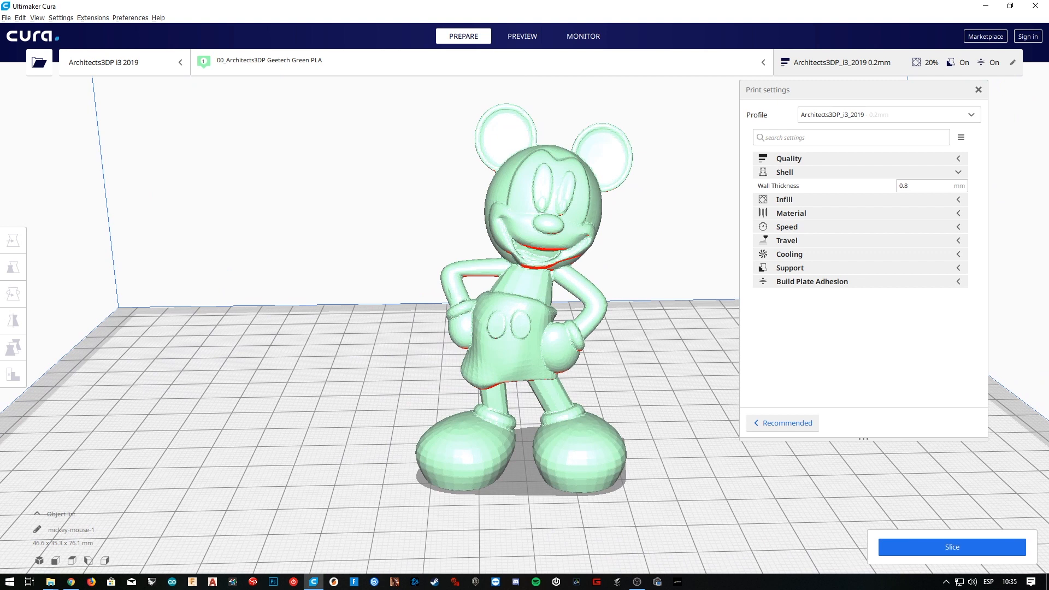
pyautogui.moveTo(613, 105)
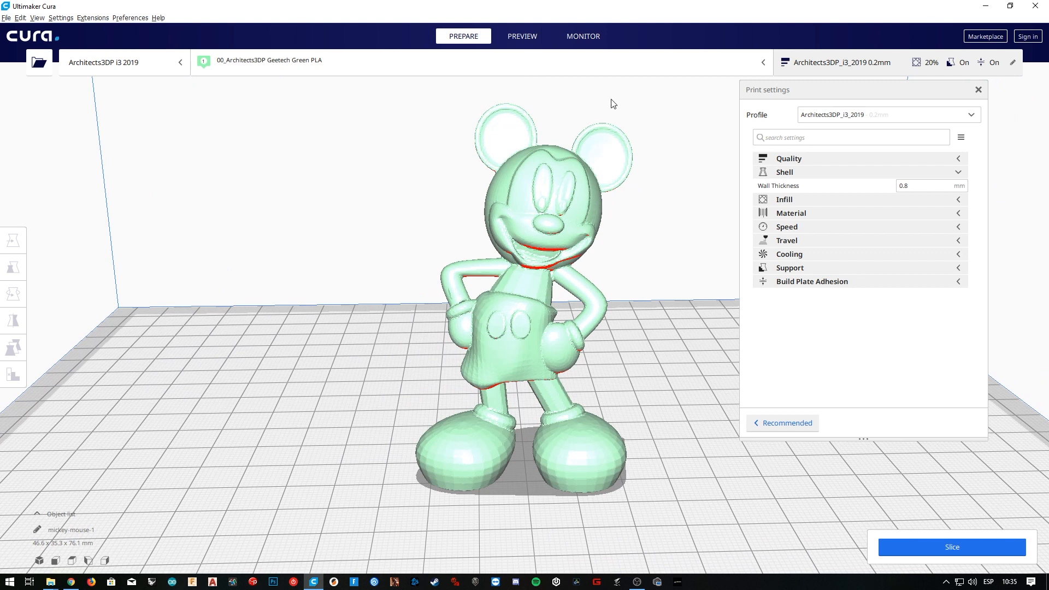
pyautogui.click(521, 36)
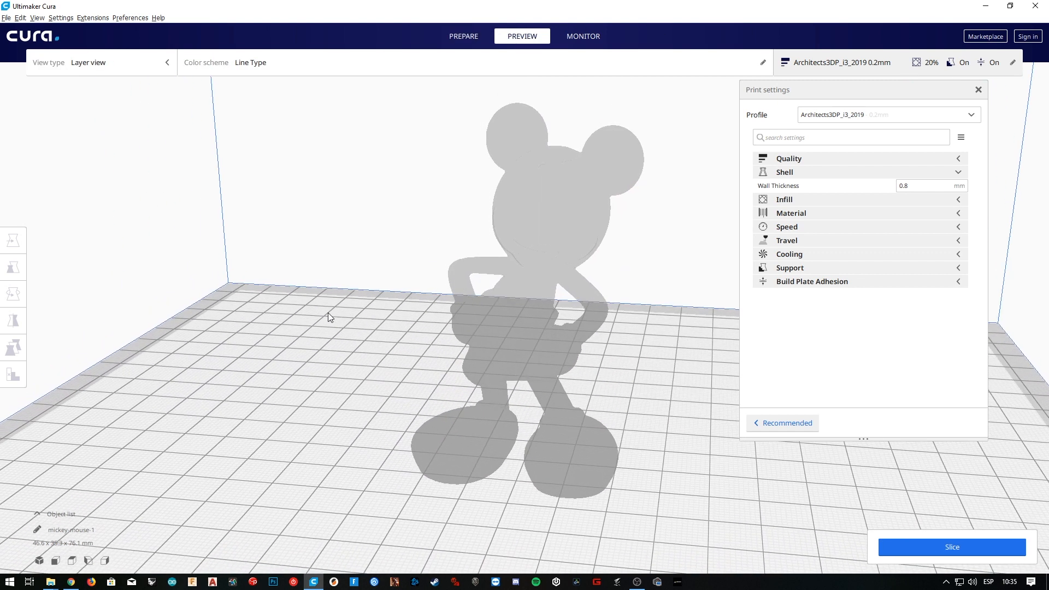
pyautogui.moveTo(338, 312)
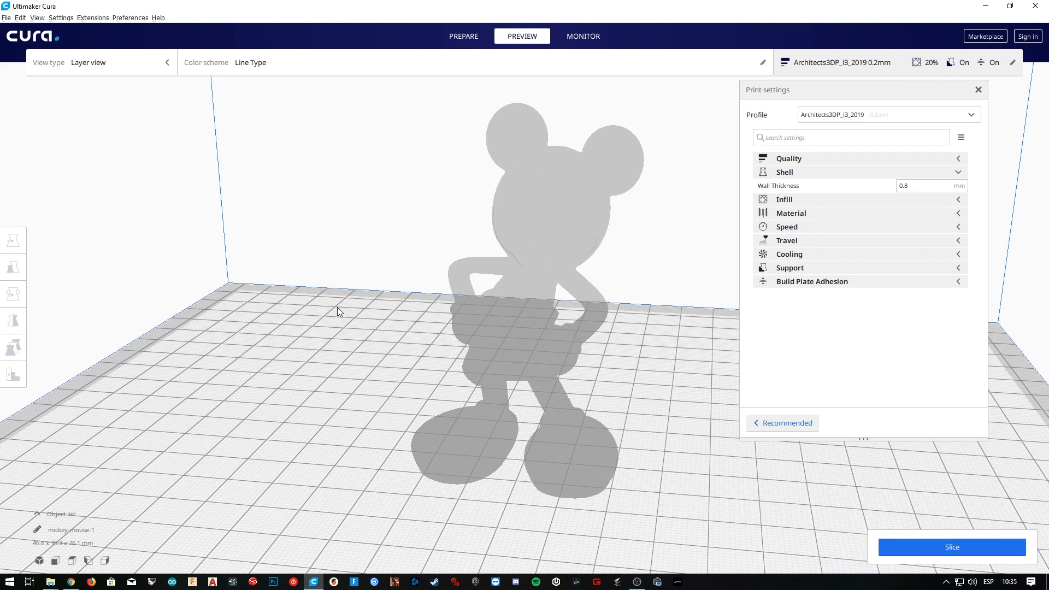
pyautogui.click(951, 546)
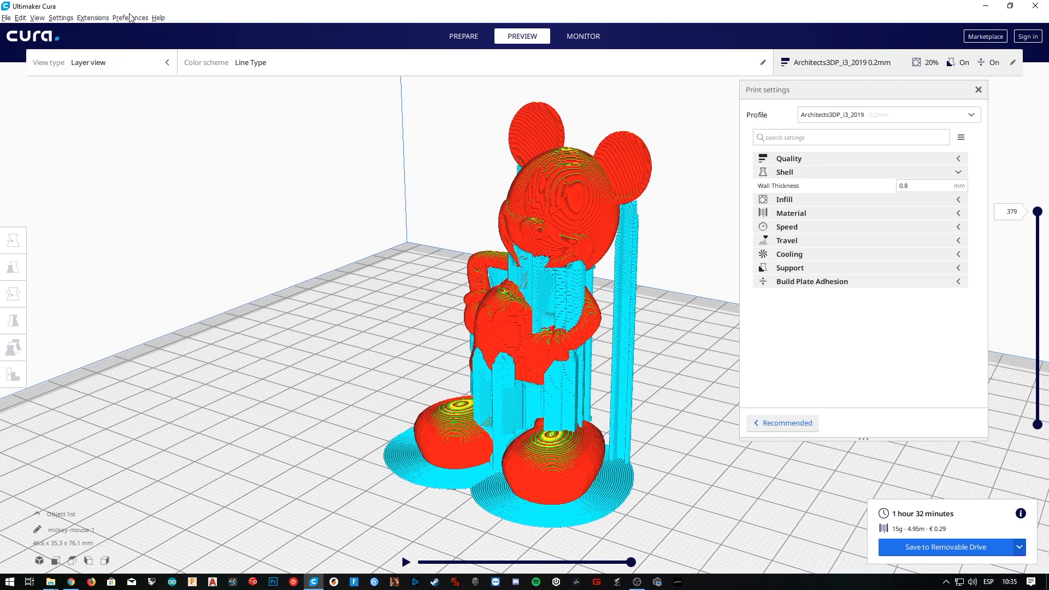
# - Toggle the Slice automatically preference on and back off
pyautogui.click(131, 18)
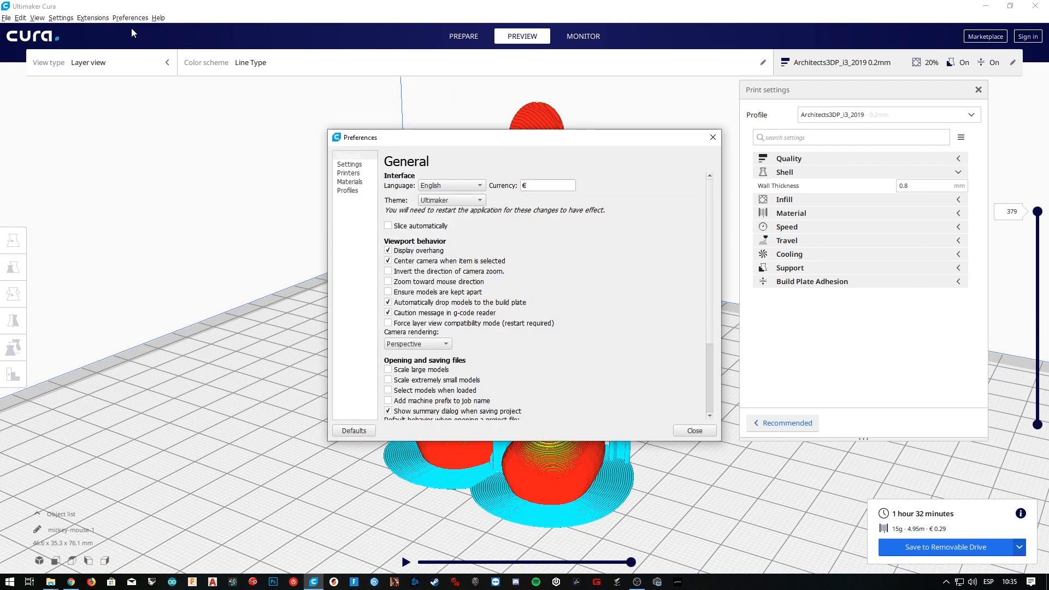
pyautogui.click(388, 225)
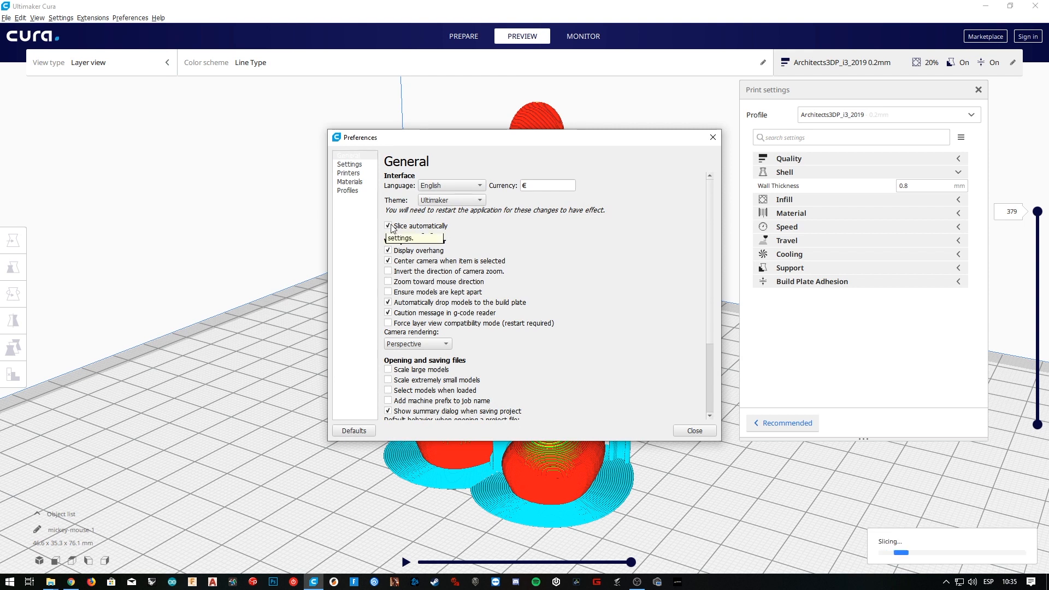
pyautogui.click(388, 225)
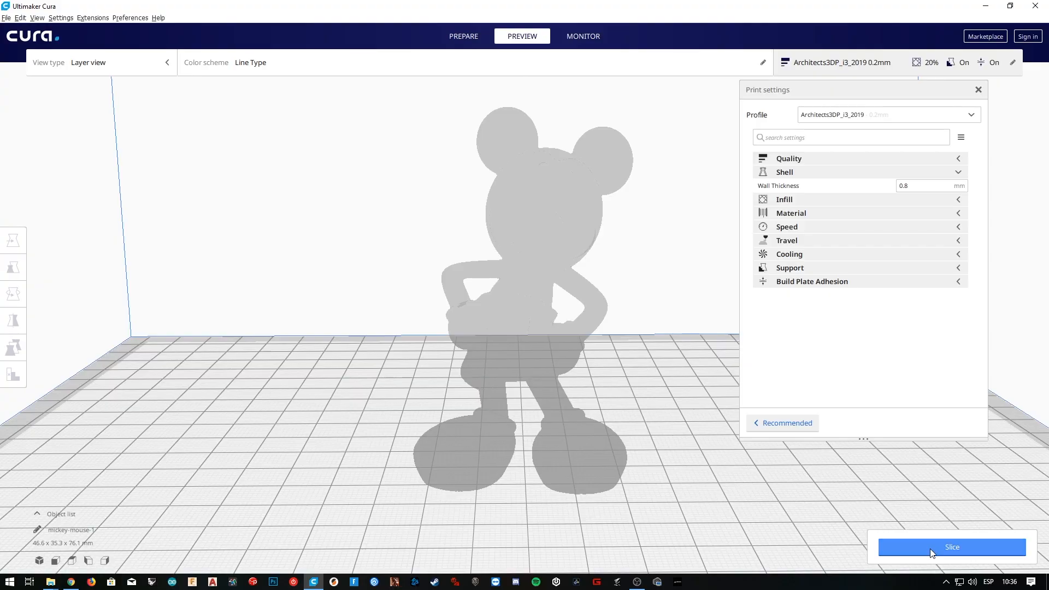
# - Reslice, make Wall Line Count visible, and set it to 3
pyautogui.click(951, 546)
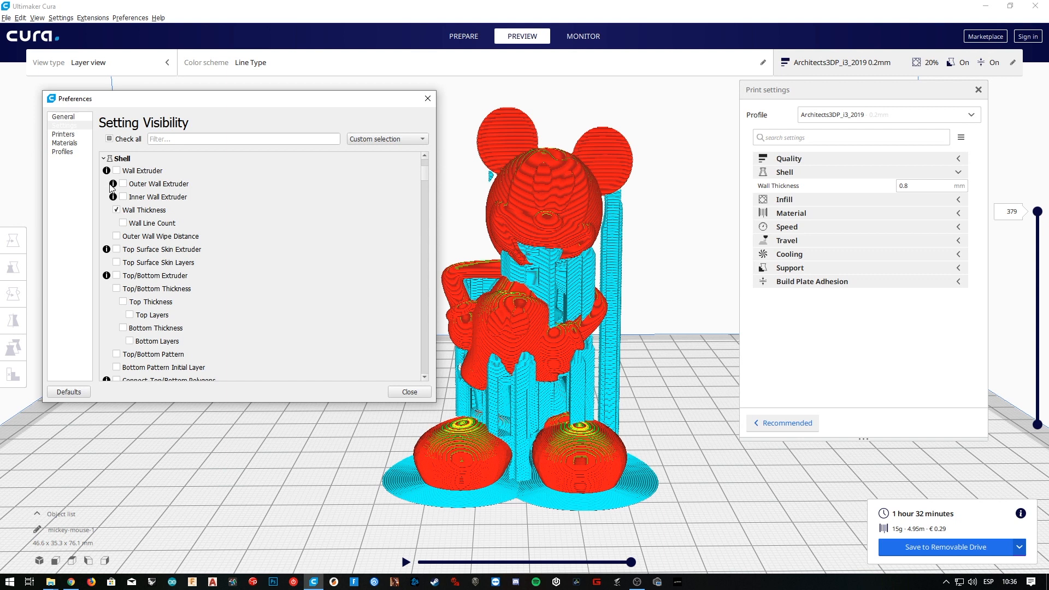
pyautogui.click(123, 223)
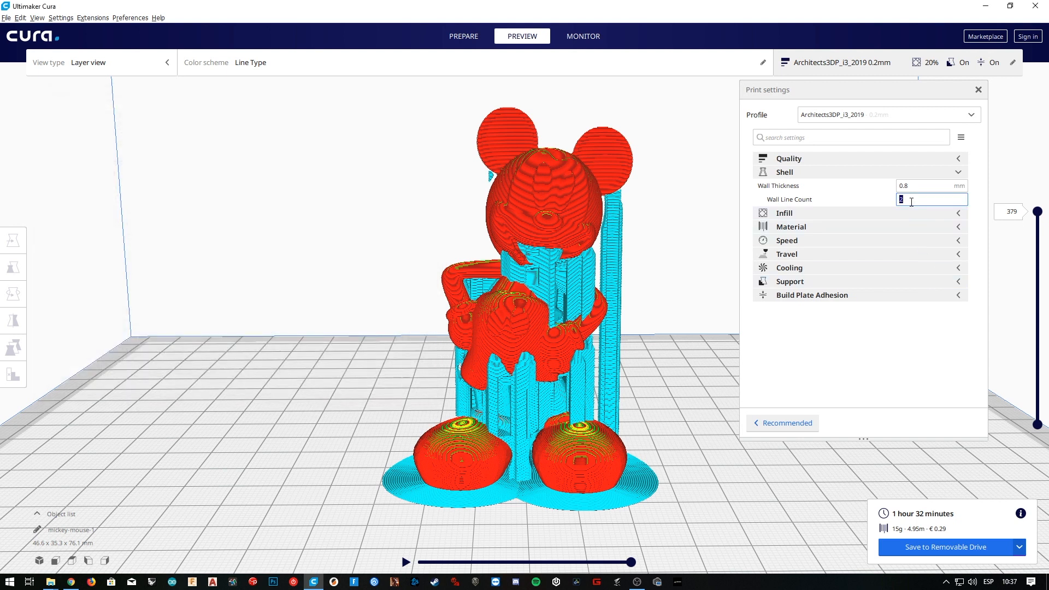
pyautogui.write('3')
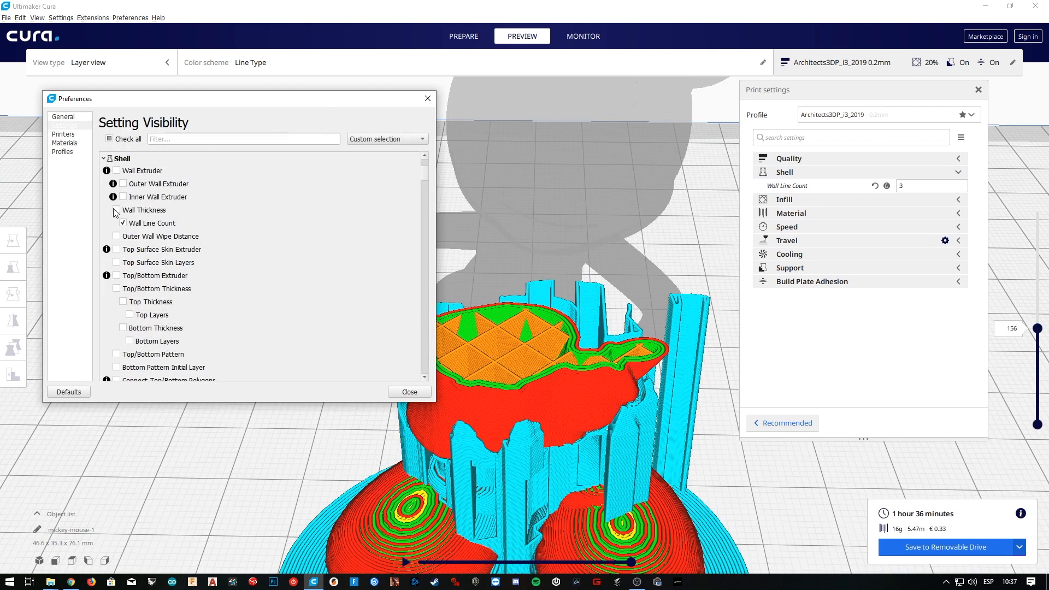
pyautogui.moveTo(144, 210)
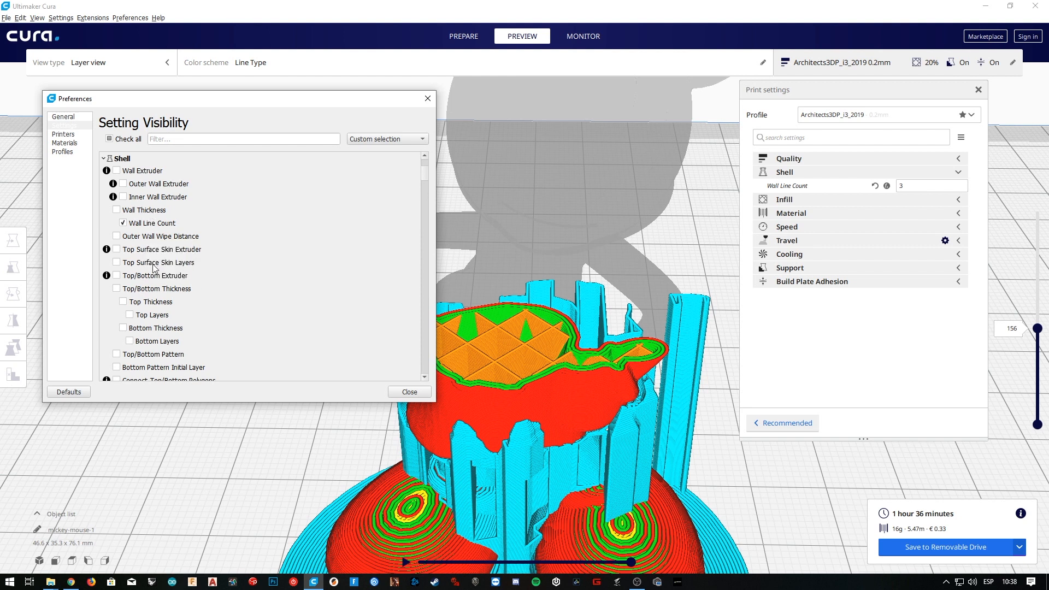
# - Tick Top/Bottom Thickness and Top/Bottom Pattern in Setting Visibility
pyautogui.click(116, 288)
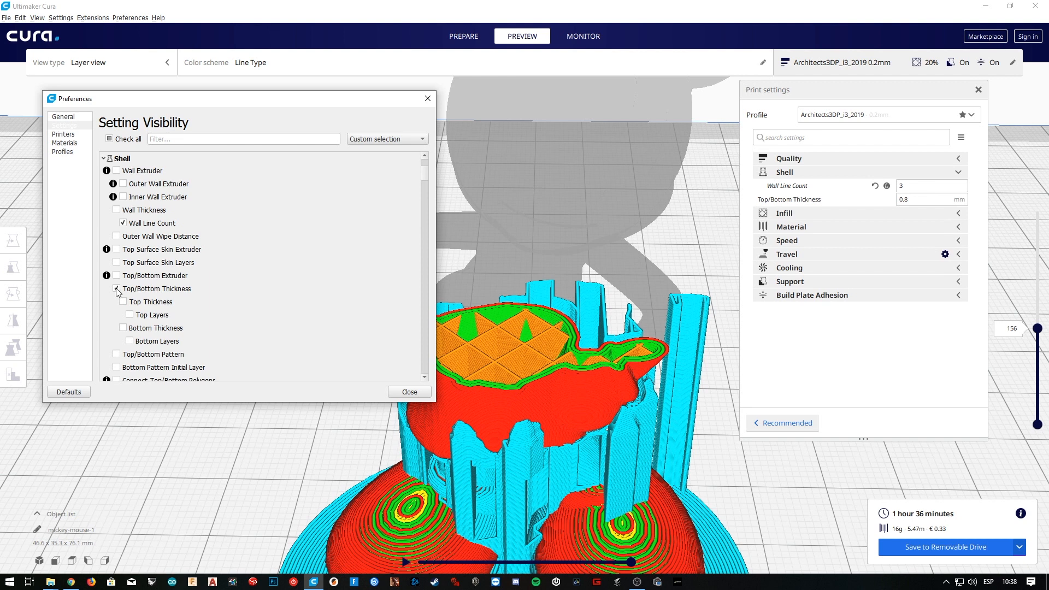
pyautogui.click(123, 314)
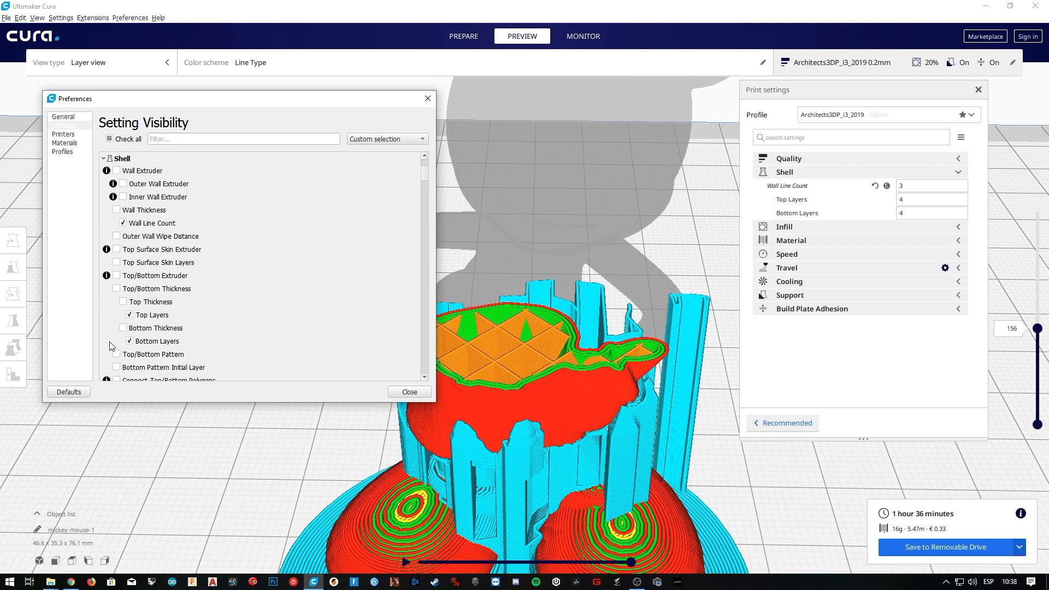
pyautogui.moveTo(113, 344)
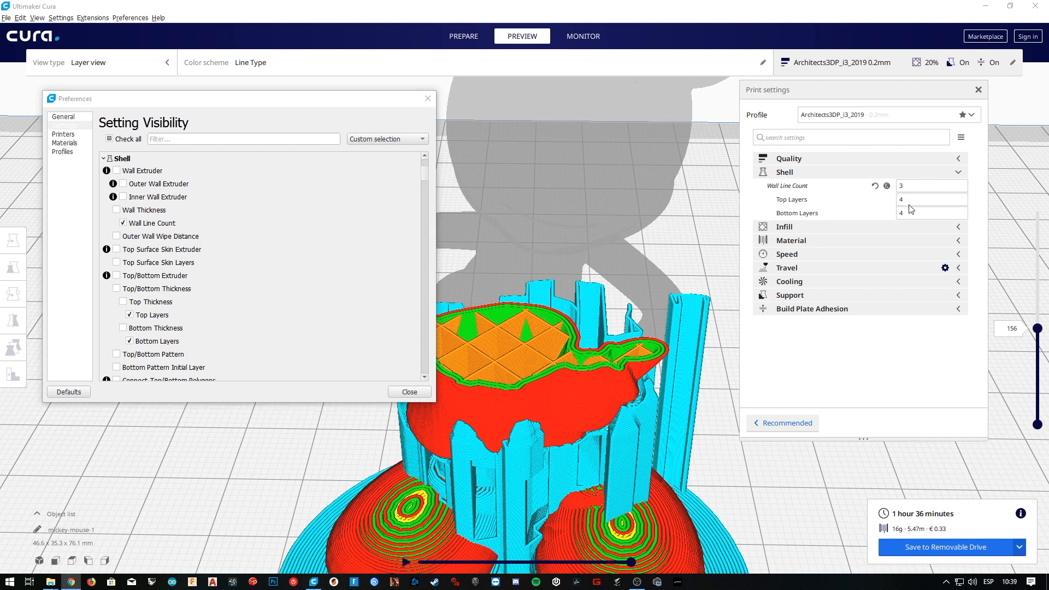
pyautogui.moveTo(908, 218)
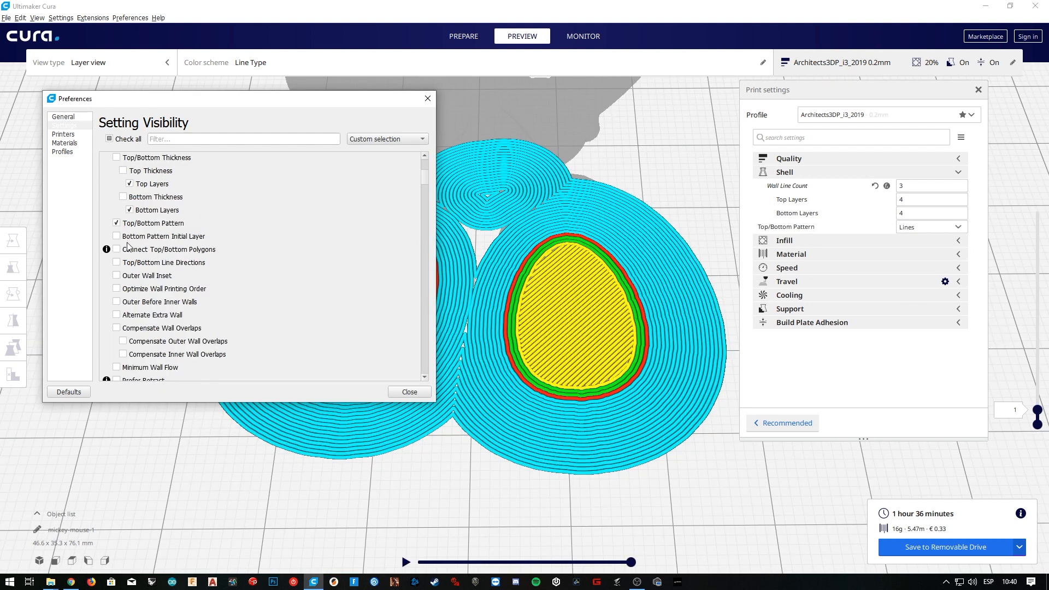
# - Try top/bottom line directions of 90 and a Concentric pattern, reslicing each time
pyautogui.click(116, 262)
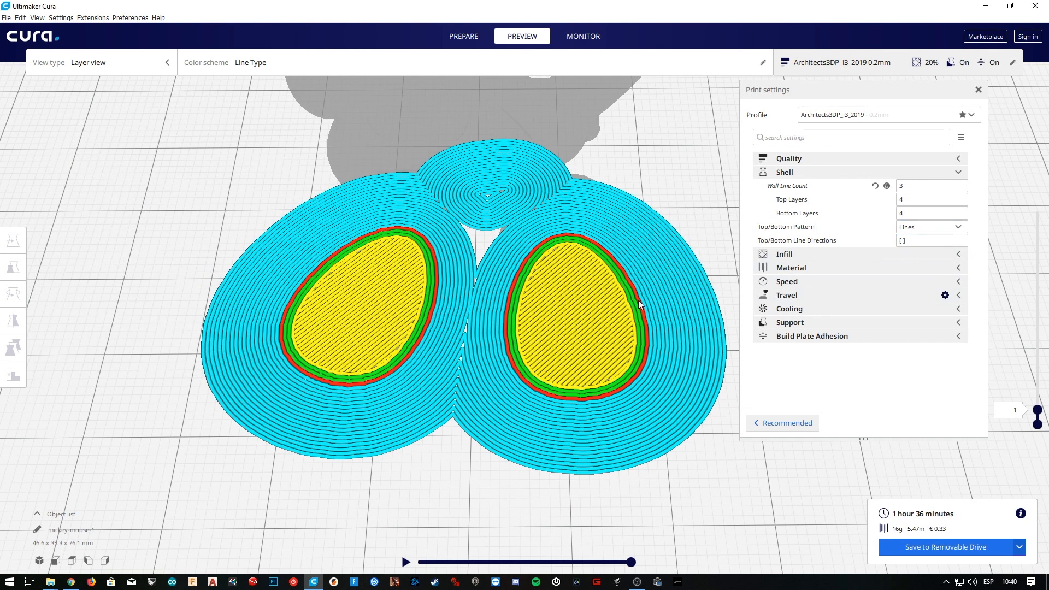
pyautogui.moveTo(568, 329)
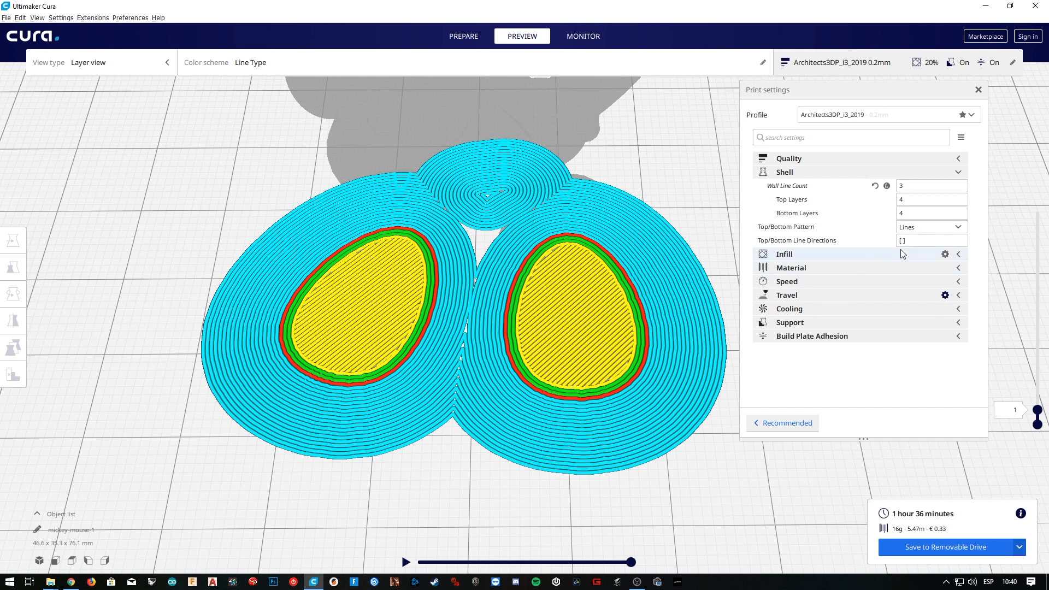
pyautogui.write('90')
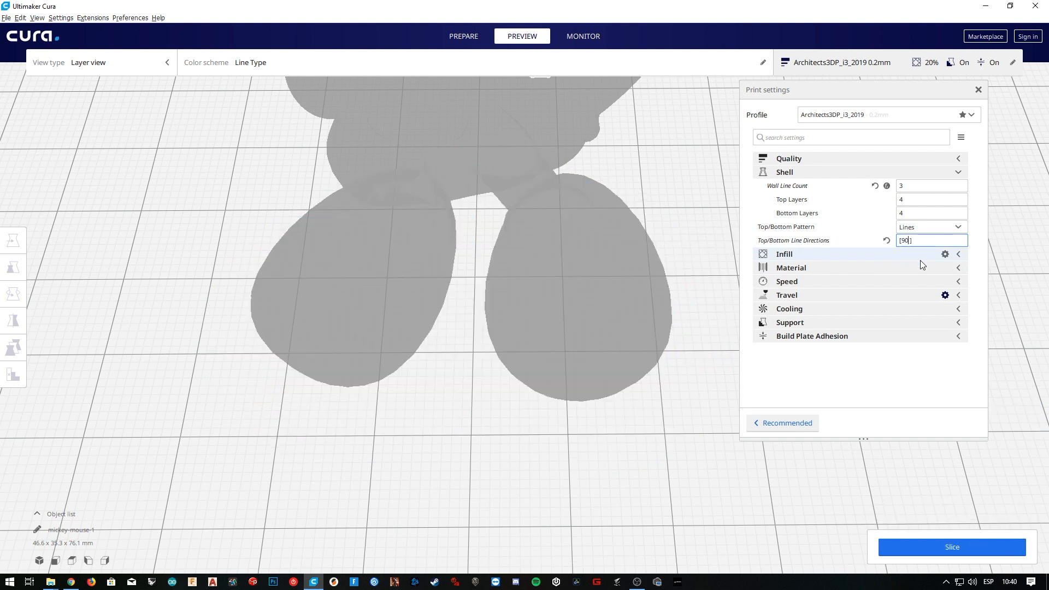
pyautogui.click(950, 547)
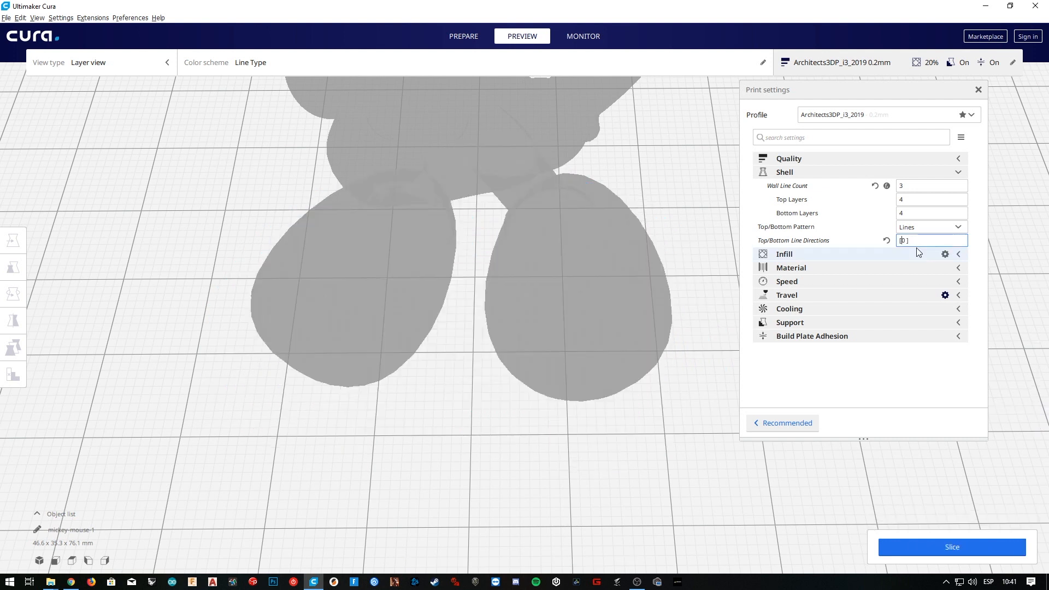
pyautogui.click(951, 546)
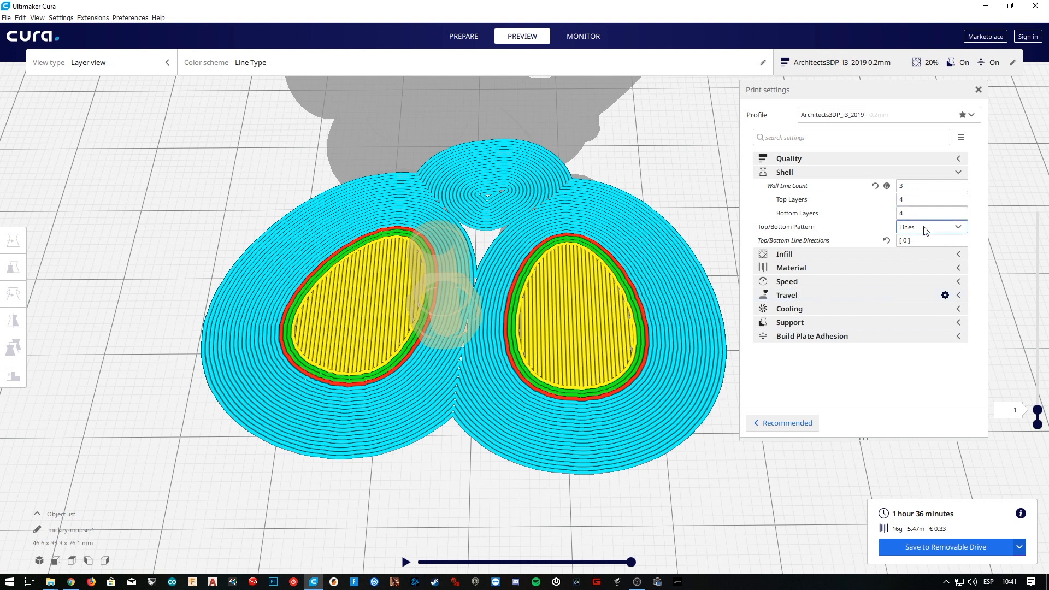
pyautogui.click(929, 227)
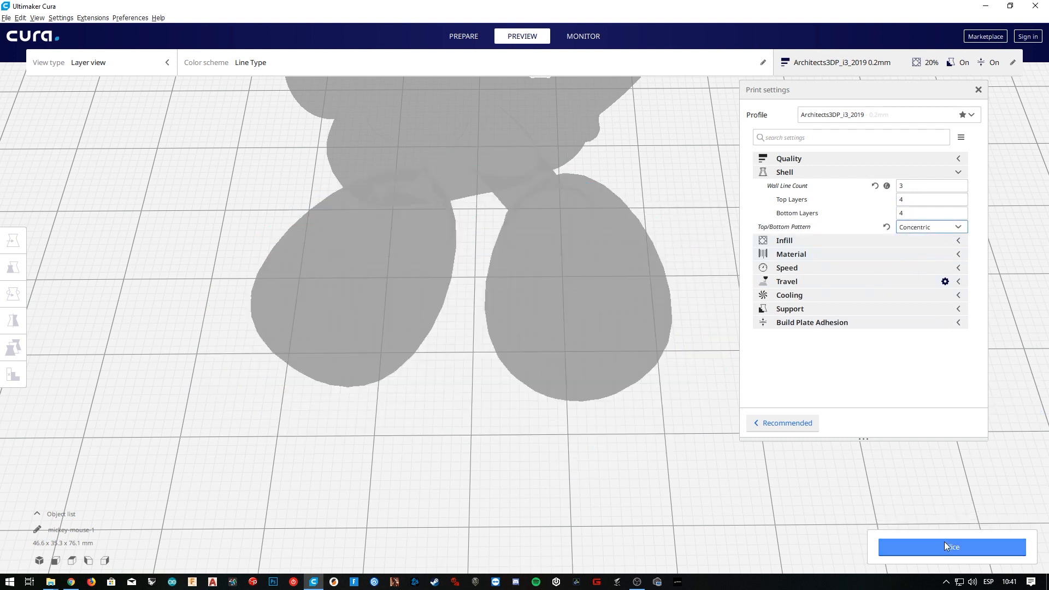
pyautogui.click(950, 546)
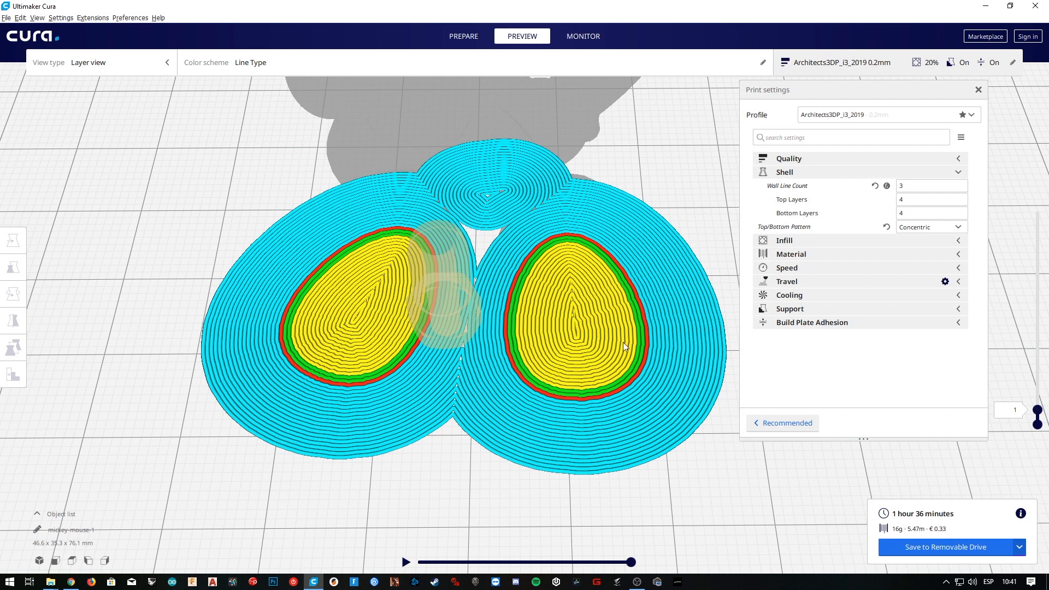
# - Enable Bottom Pattern Initial Layer, then set Zig Zag top/bottom with Concentric initial layer
pyautogui.click(931, 185)
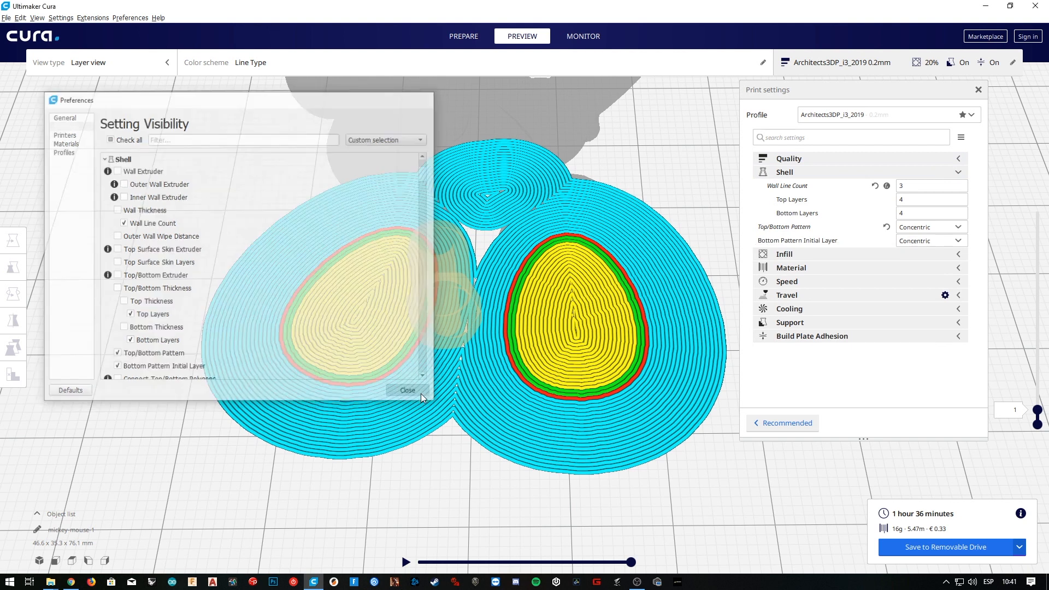
pyautogui.click(406, 390)
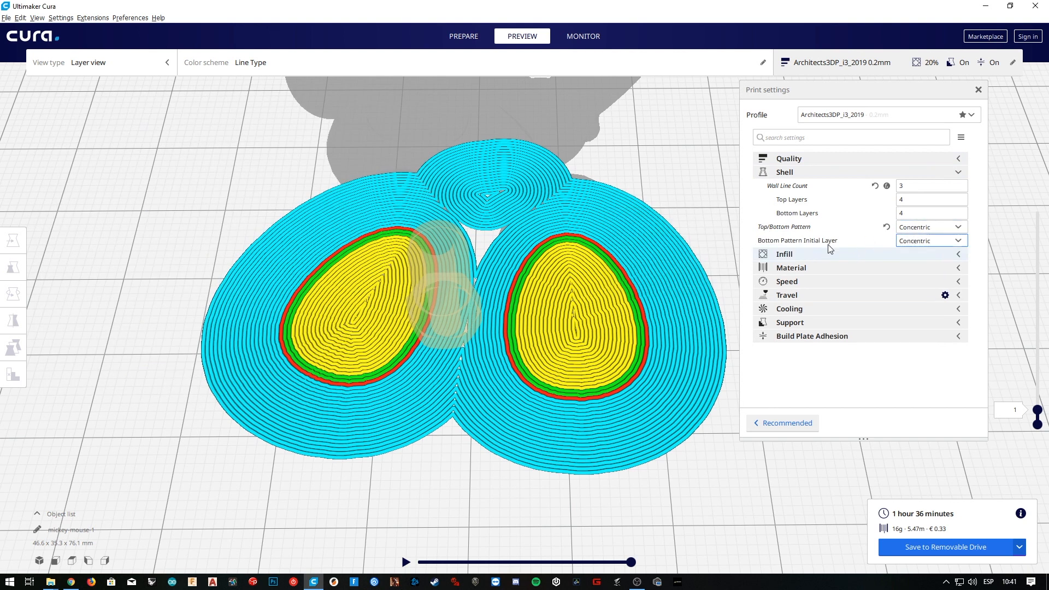
pyautogui.click(929, 226)
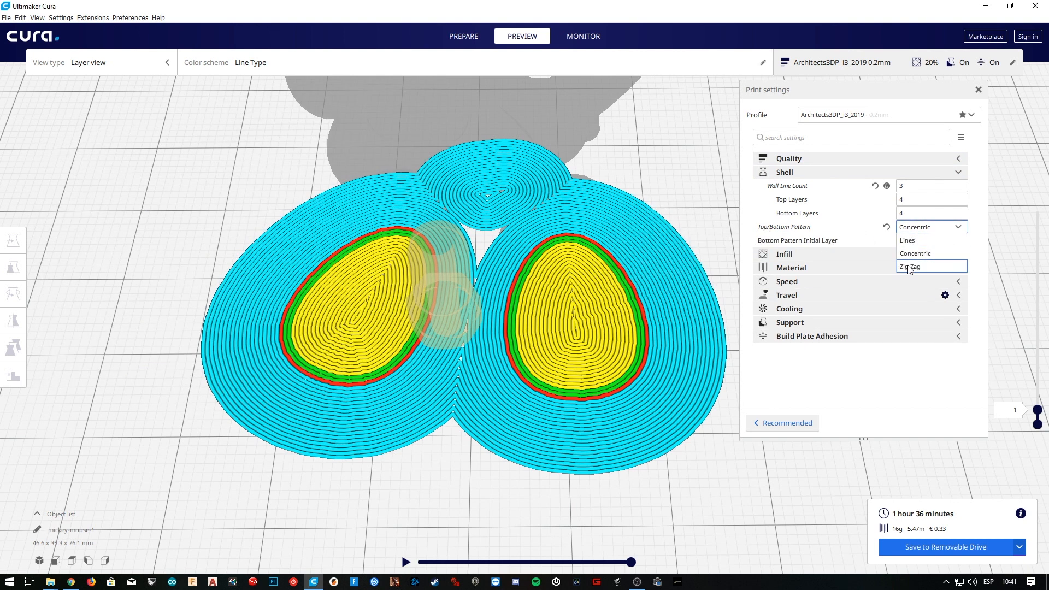
pyautogui.click(910, 266)
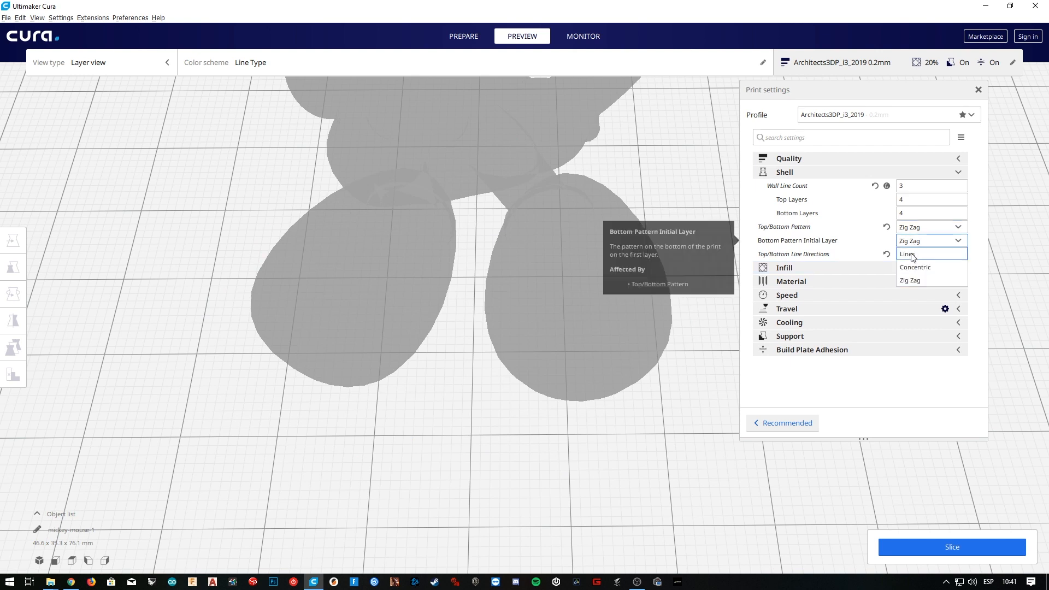
pyautogui.click(915, 267)
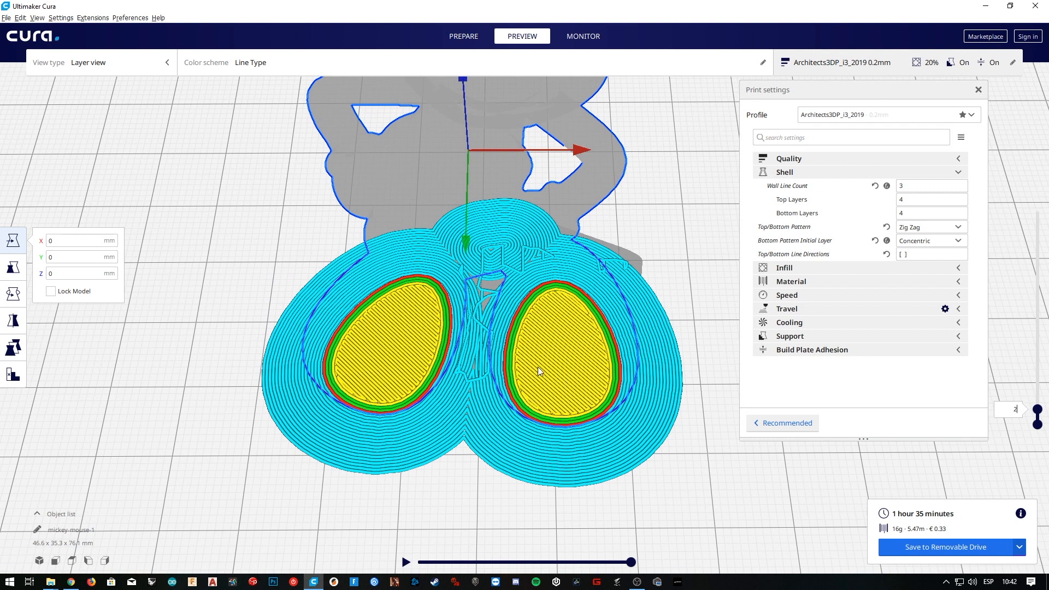
pyautogui.moveTo(597, 319)
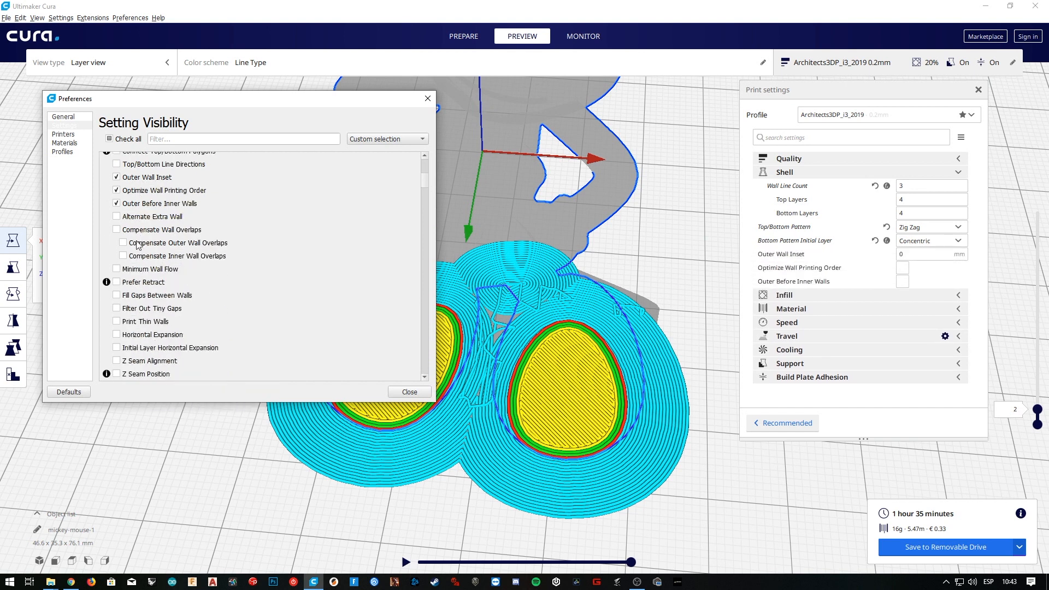
# - Tick Horizontal Expansion in Setting Visibility, close it, and adjust a wall-order option
pyautogui.click(117, 334)
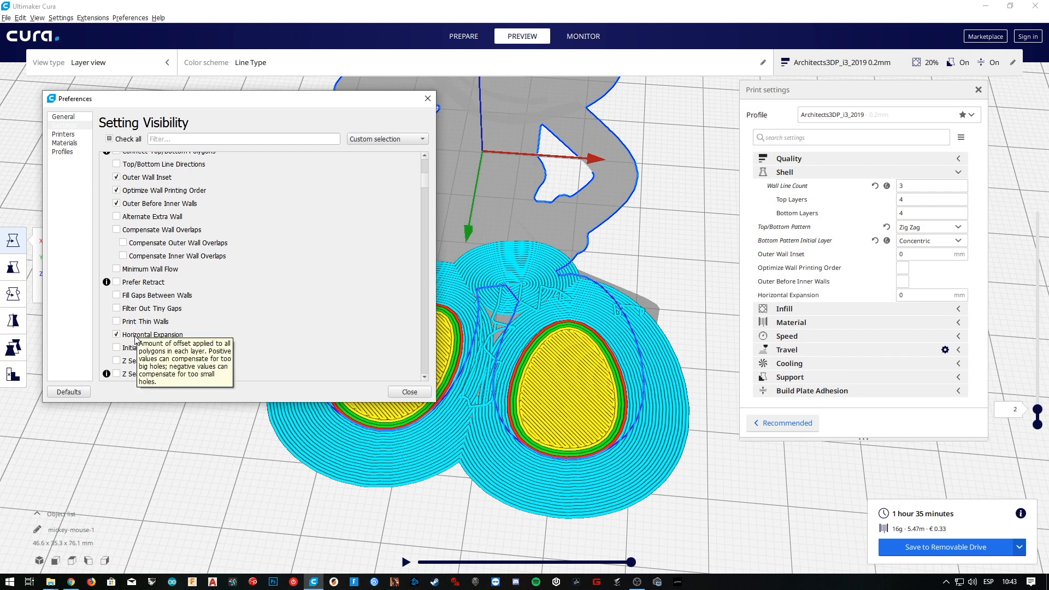
pyautogui.click(408, 391)
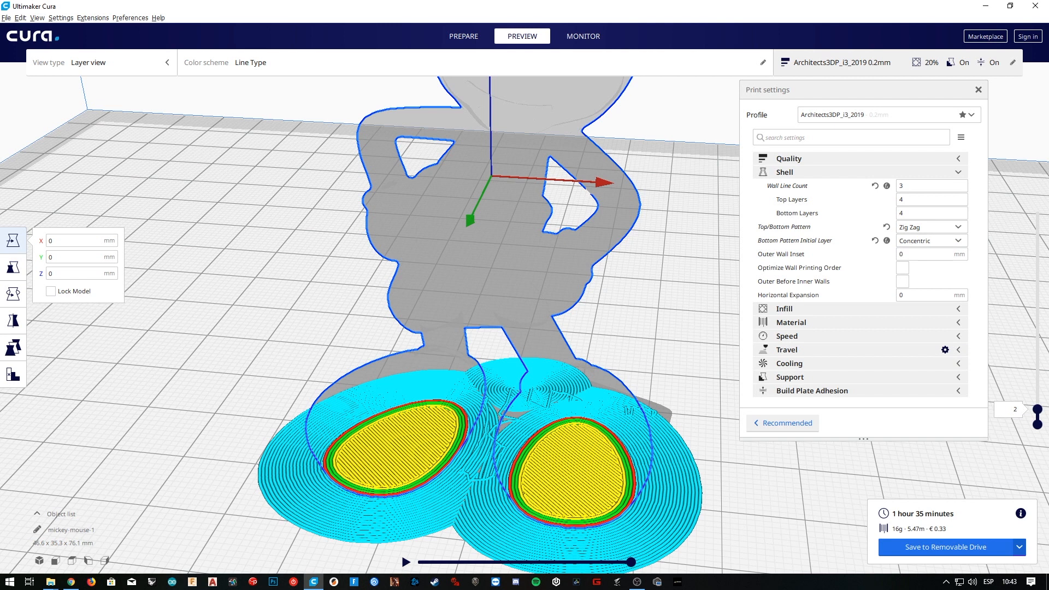
pyautogui.click(930, 254)
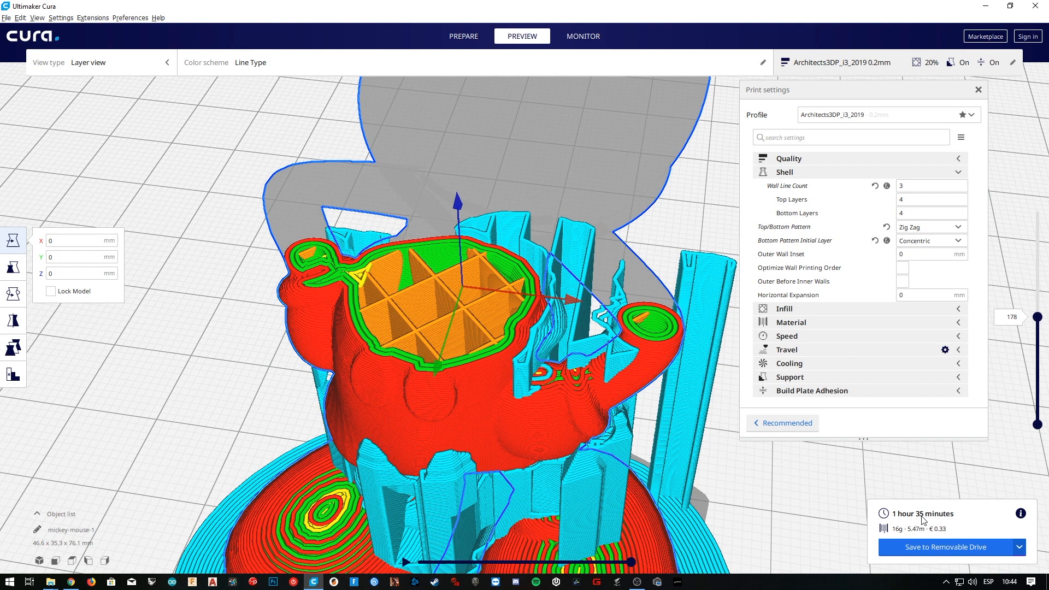
# - Enable Outer Before Inner Walls, reslice, and scrub through the preview layers
pyautogui.moveTo(1037, 316); pyautogui.dragTo(1038, 315)
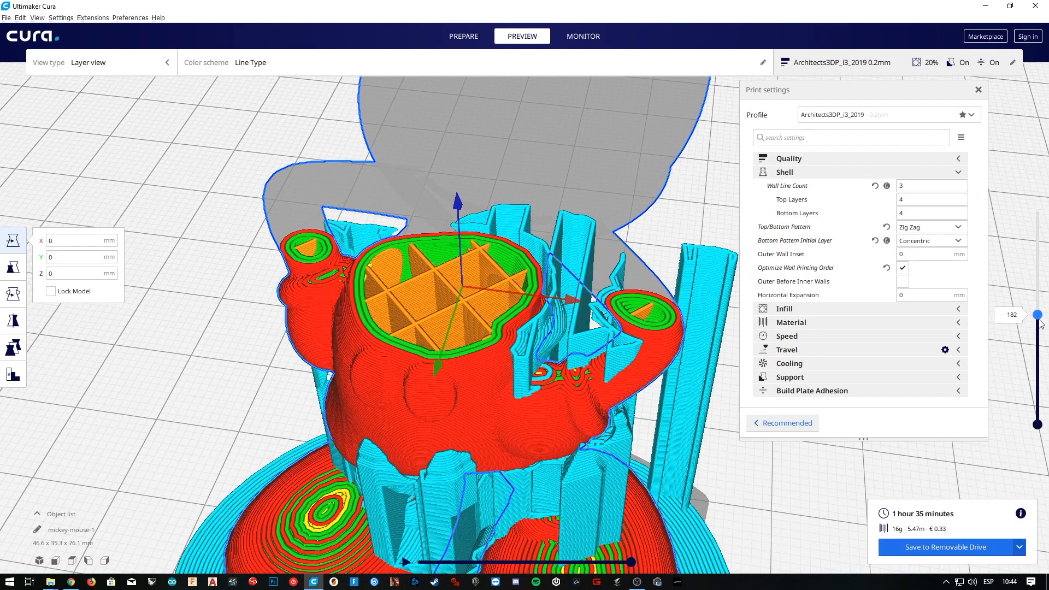
pyautogui.moveTo(1037, 315); pyautogui.dragTo(1037, 313)
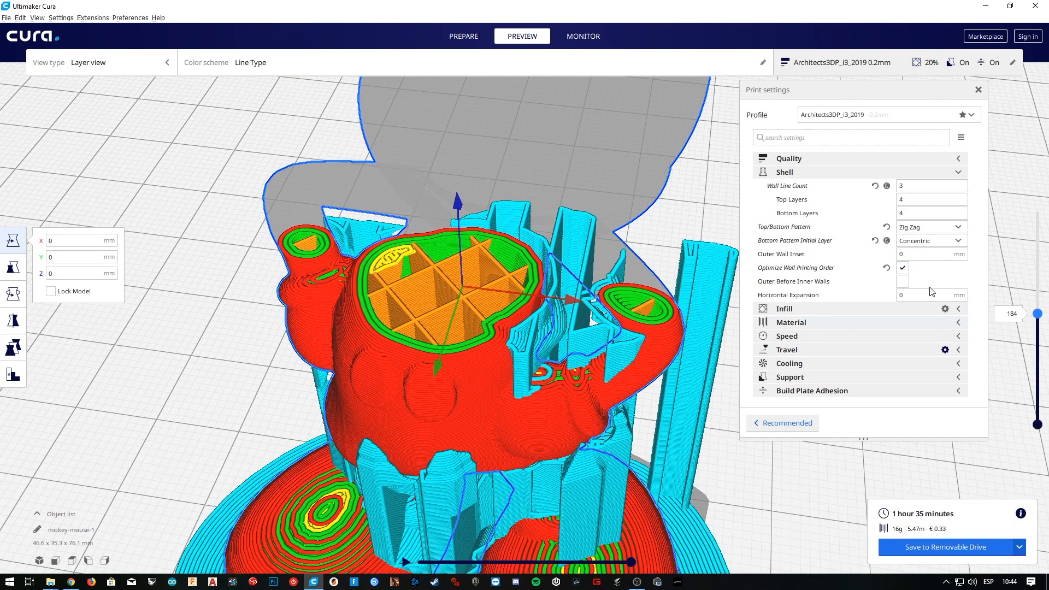
pyautogui.moveTo(901, 281)
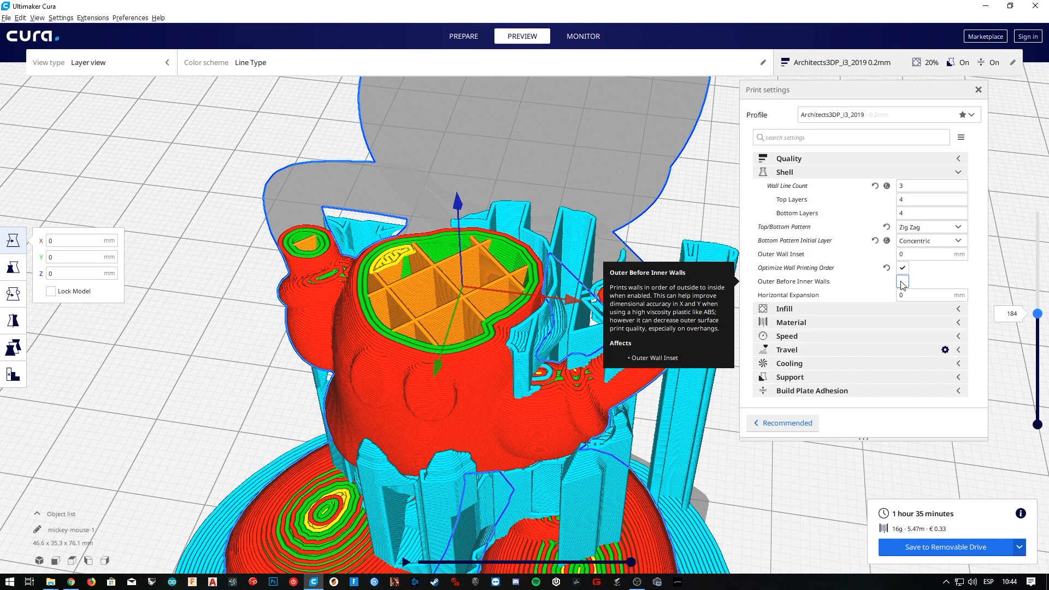
pyautogui.click(901, 280)
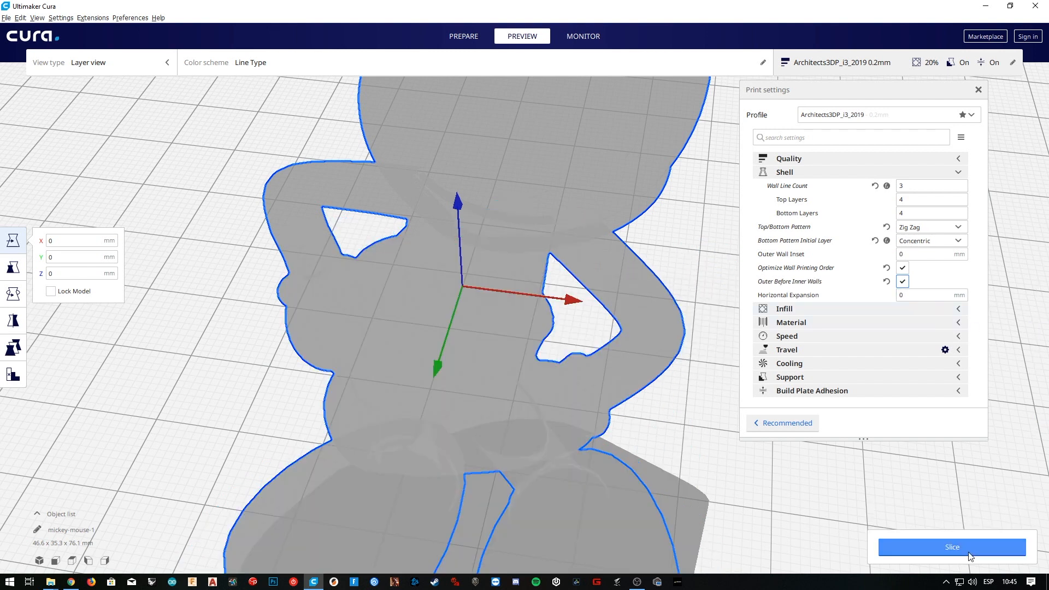
pyautogui.click(951, 547)
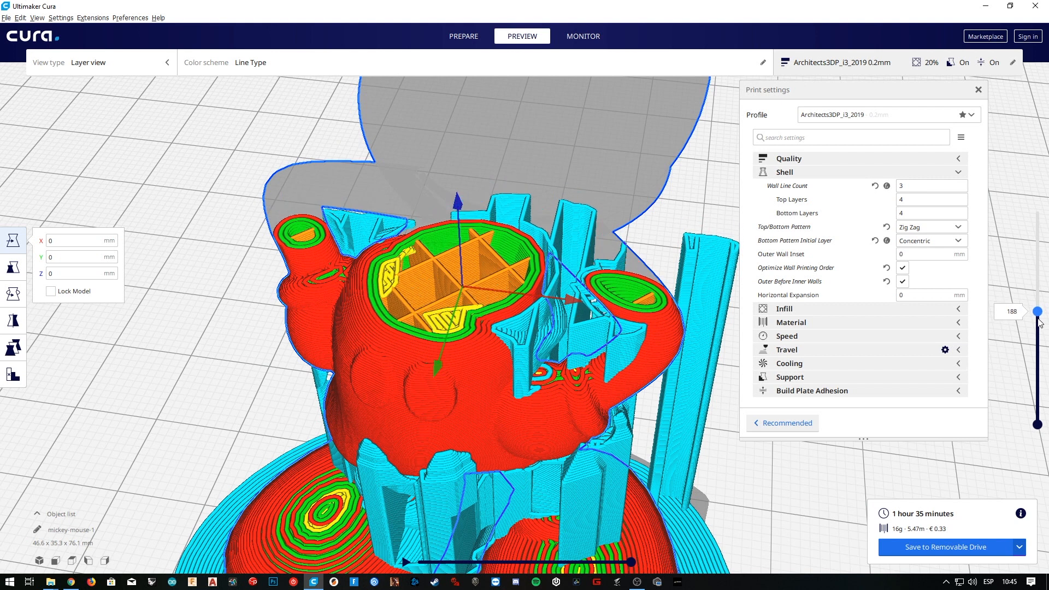
pyautogui.moveTo(1037, 311); pyautogui.dragTo(1037, 314)
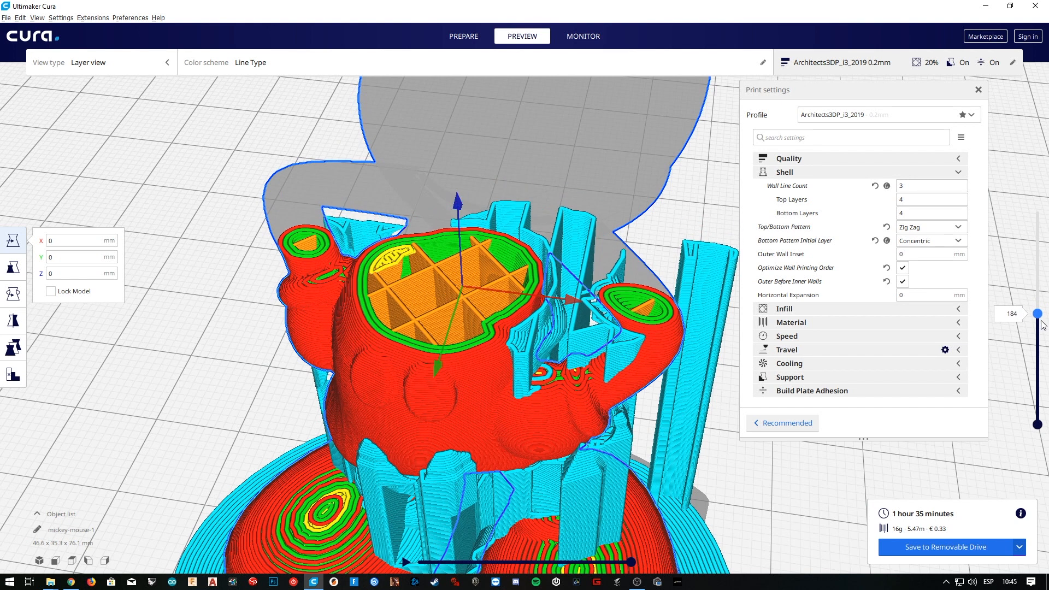
pyautogui.moveTo(930, 295)
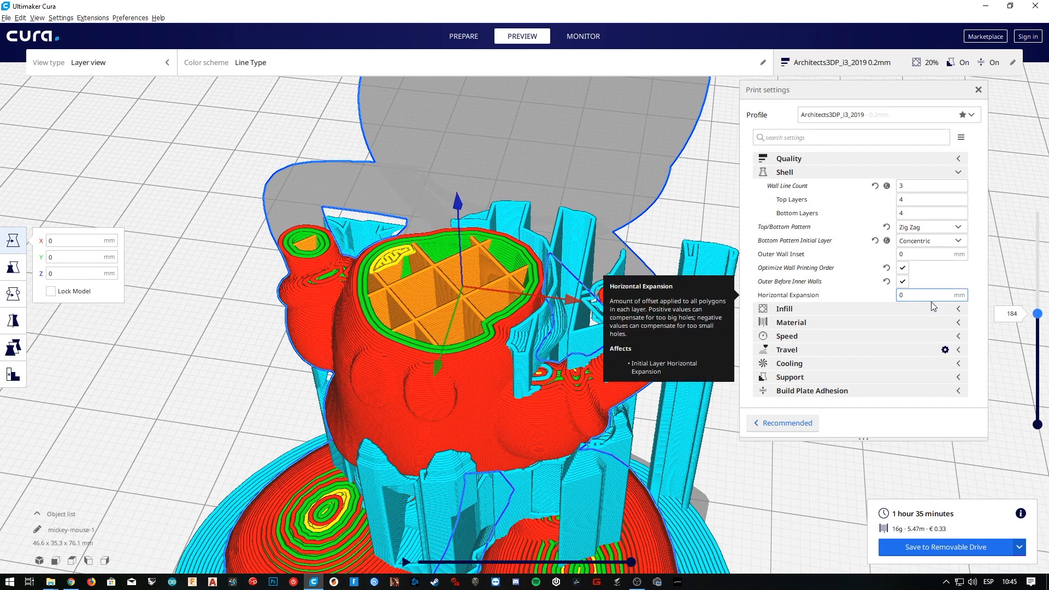
pyautogui.click(929, 295)
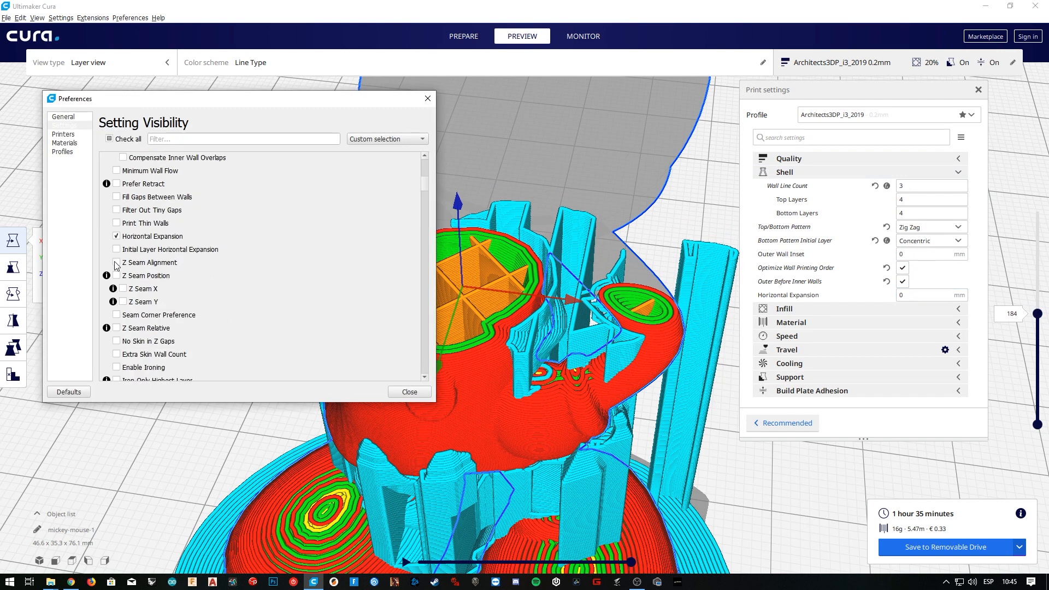
# - Show Z Seam Alignment, Seam Corner Preference and Enable Ironing; set Z Seam to Shortest
pyautogui.click(116, 262)
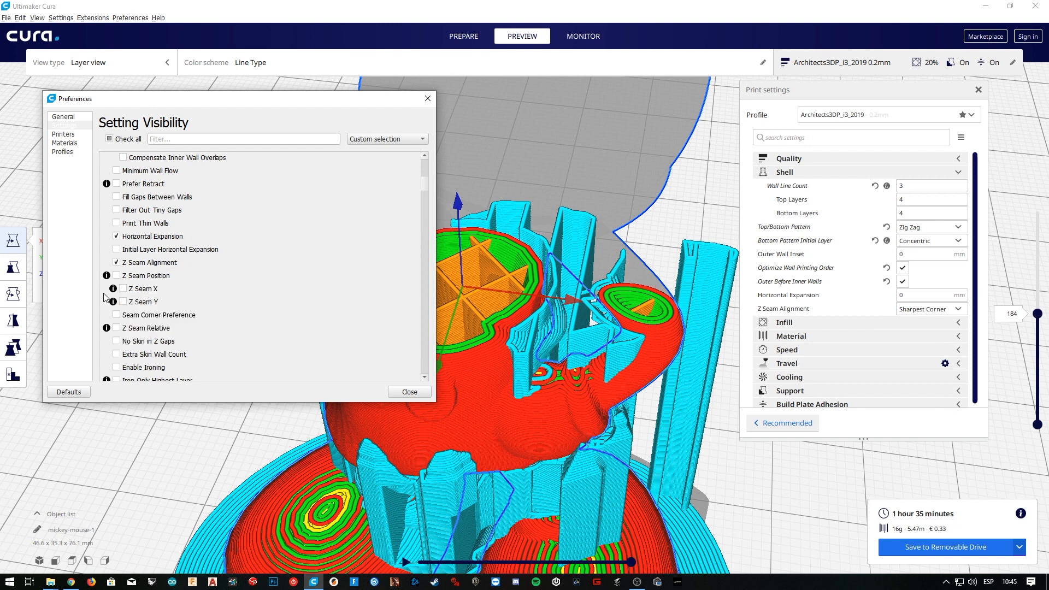
pyautogui.click(117, 367)
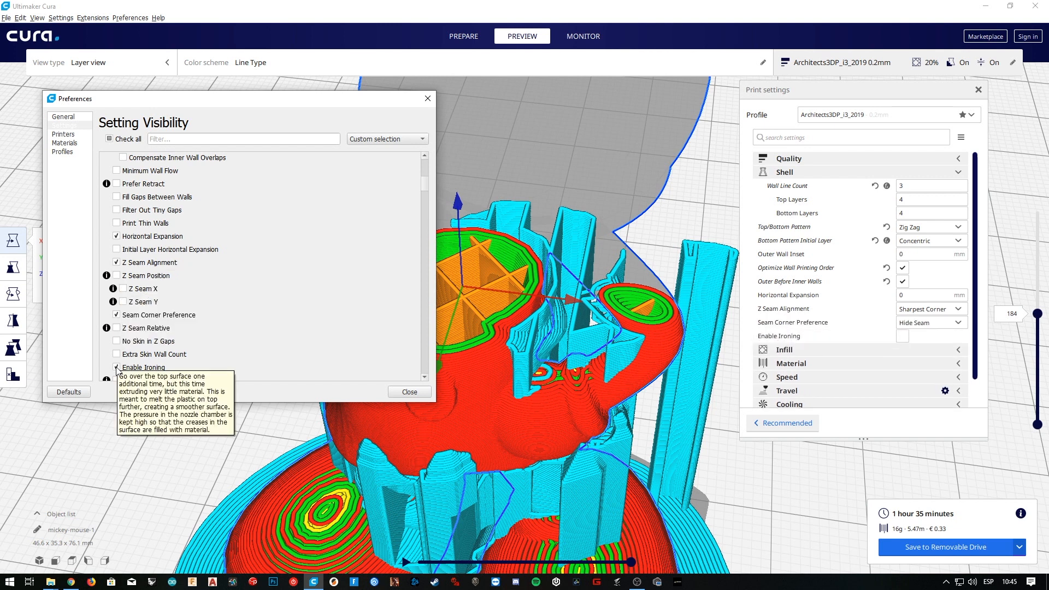
pyautogui.click(408, 391)
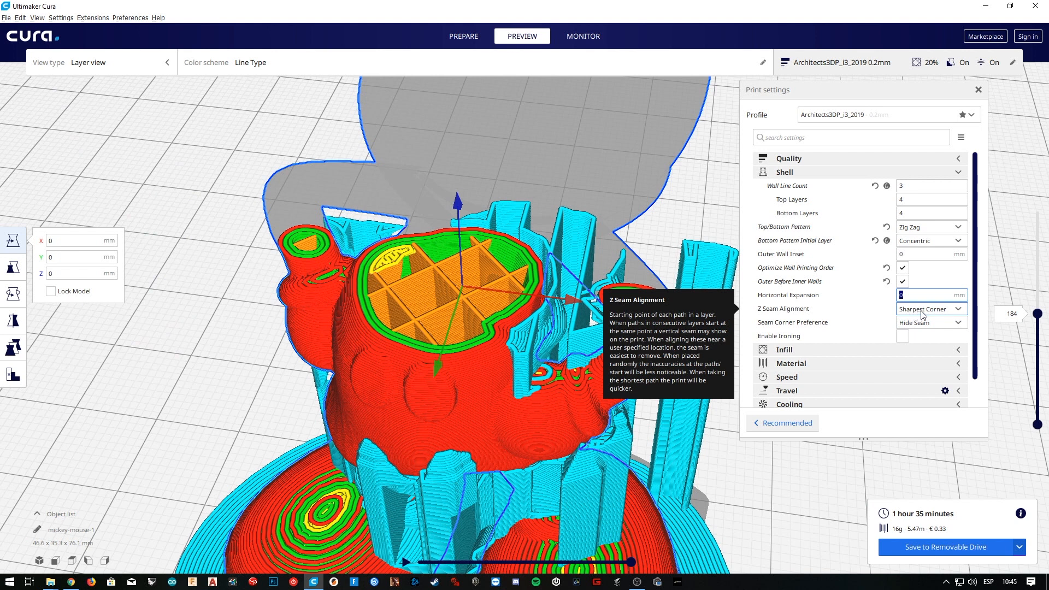
pyautogui.click(928, 308)
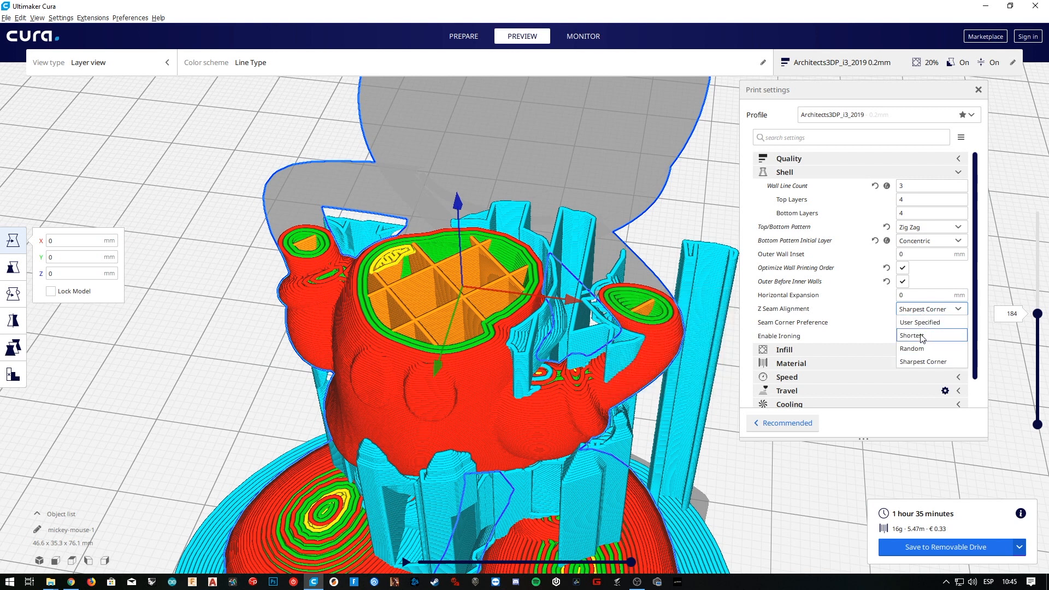
pyautogui.click(920, 335)
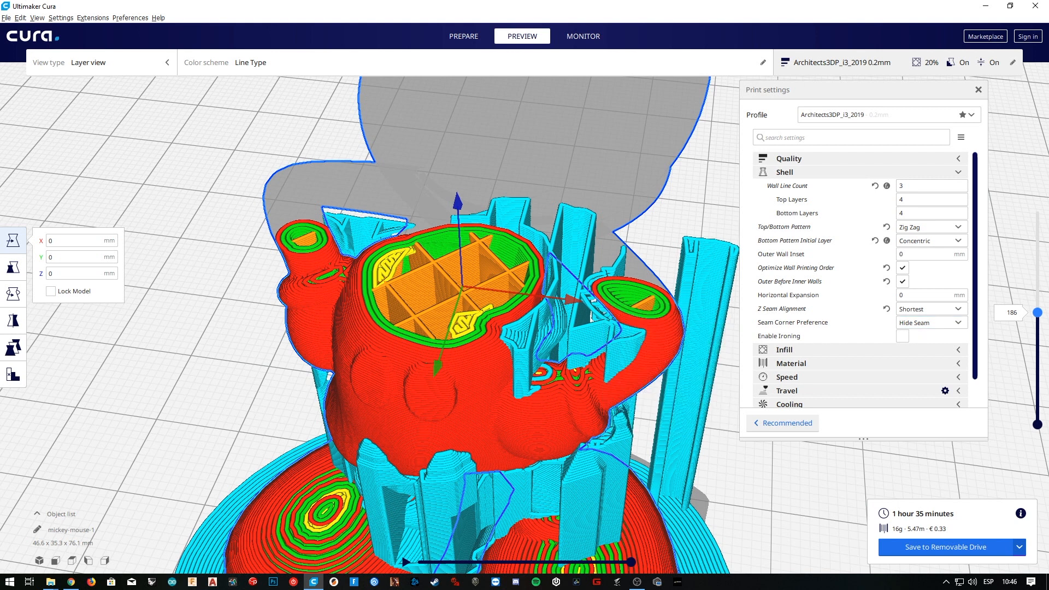
pyautogui.moveTo(753, 320)
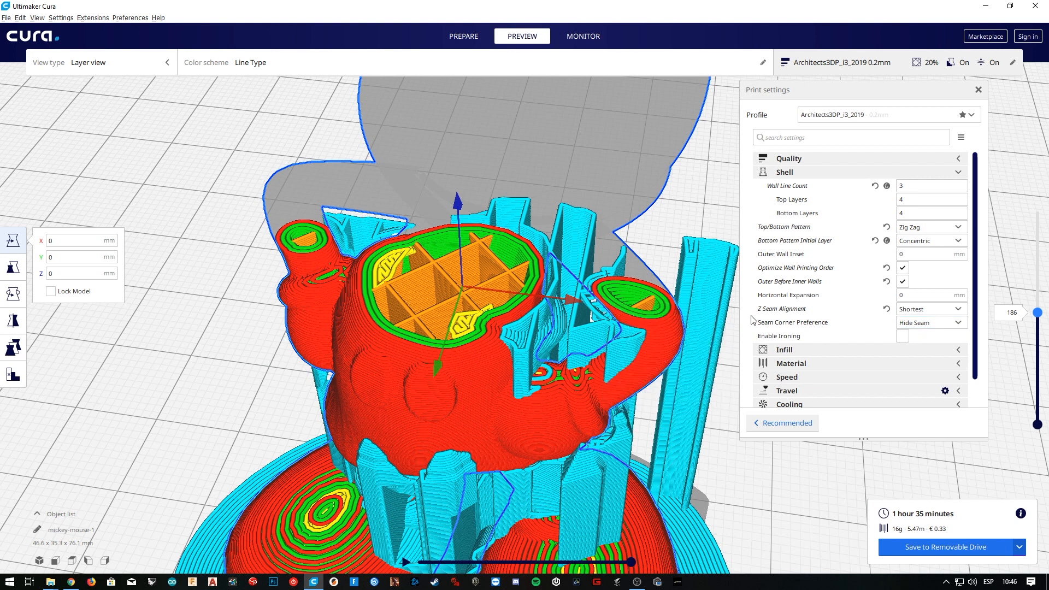
pyautogui.moveTo(902, 336)
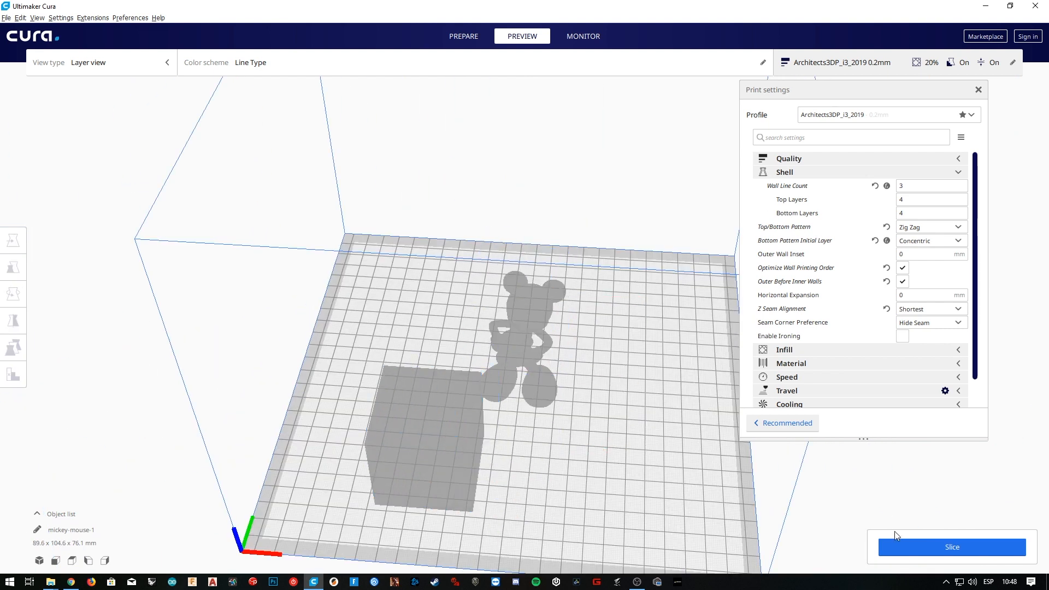
# - Slice the cube and Mickey, view layer 250, and rewind the layer simulation
pyautogui.click(950, 546)
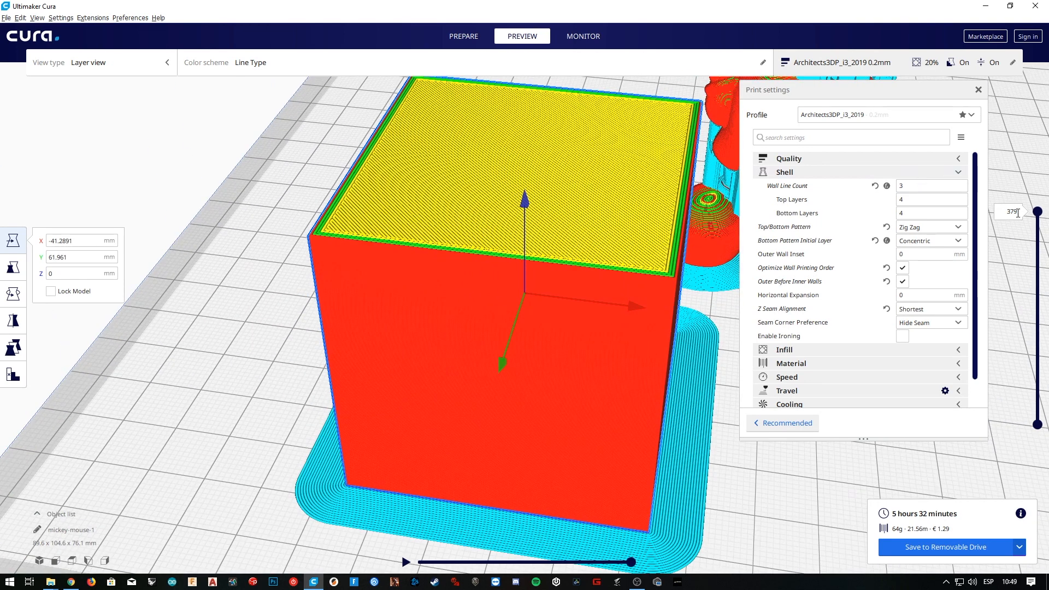
pyautogui.moveTo(1036, 212); pyautogui.dragTo(1036, 284)
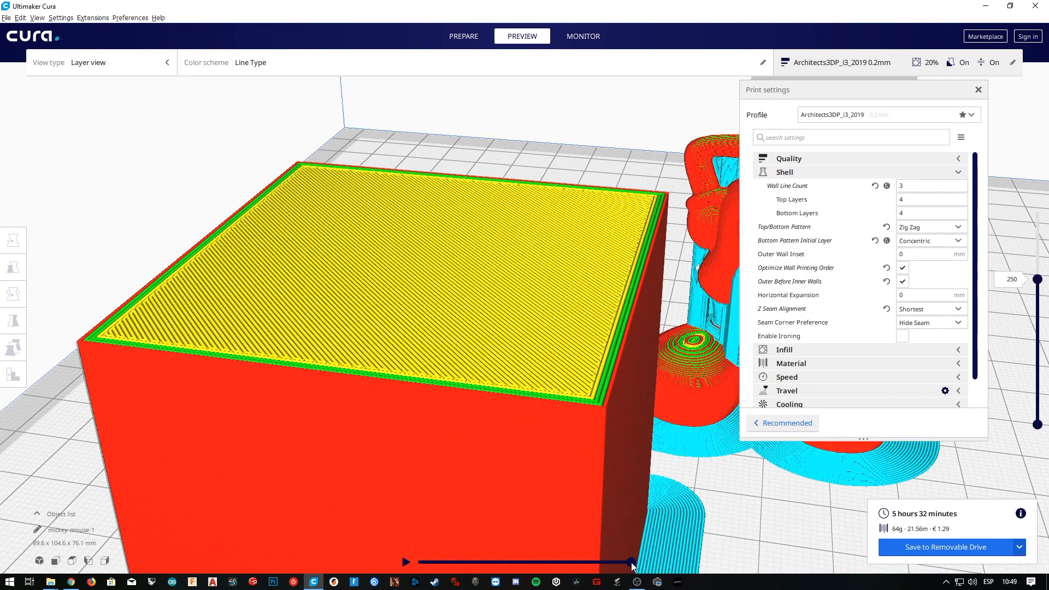
pyautogui.moveTo(629, 562); pyautogui.dragTo(418, 563)
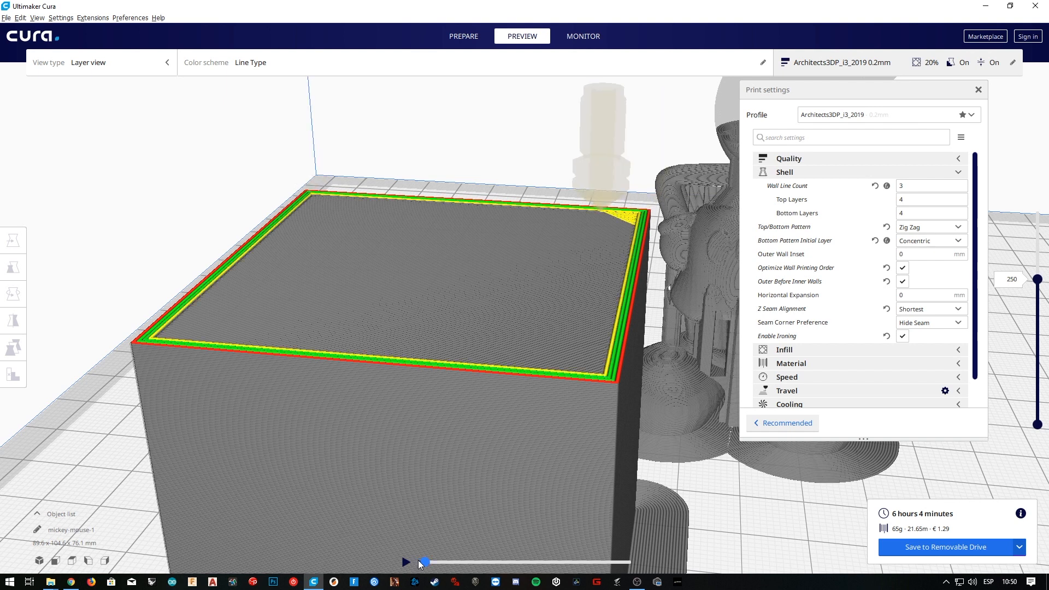
# - Scrub the simulation through the ironing pass across the cube's top surface
pyautogui.moveTo(423, 562); pyautogui.dragTo(437, 562)
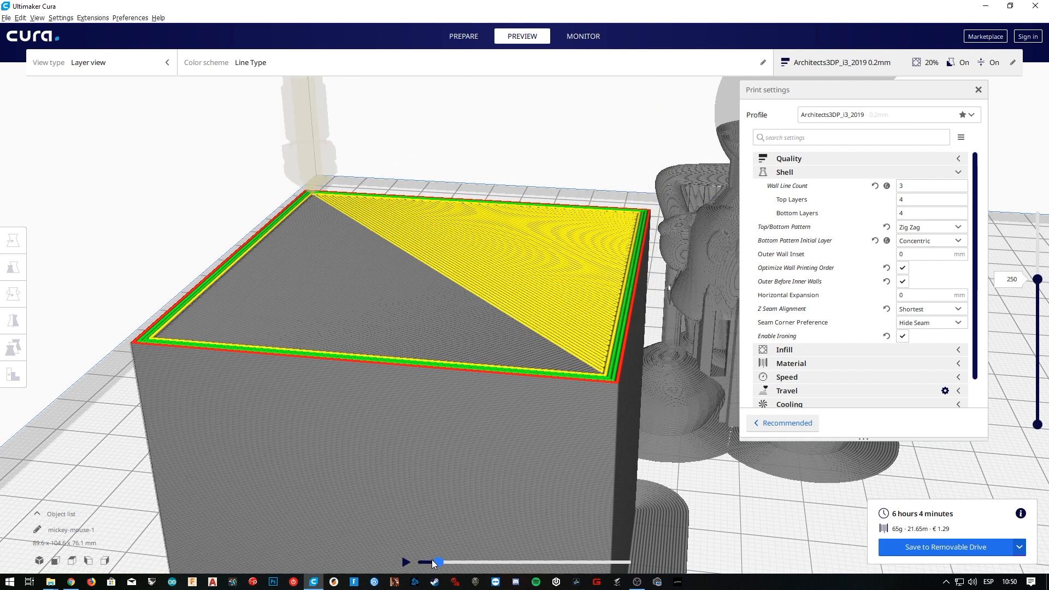
pyautogui.moveTo(435, 562); pyautogui.dragTo(447, 562)
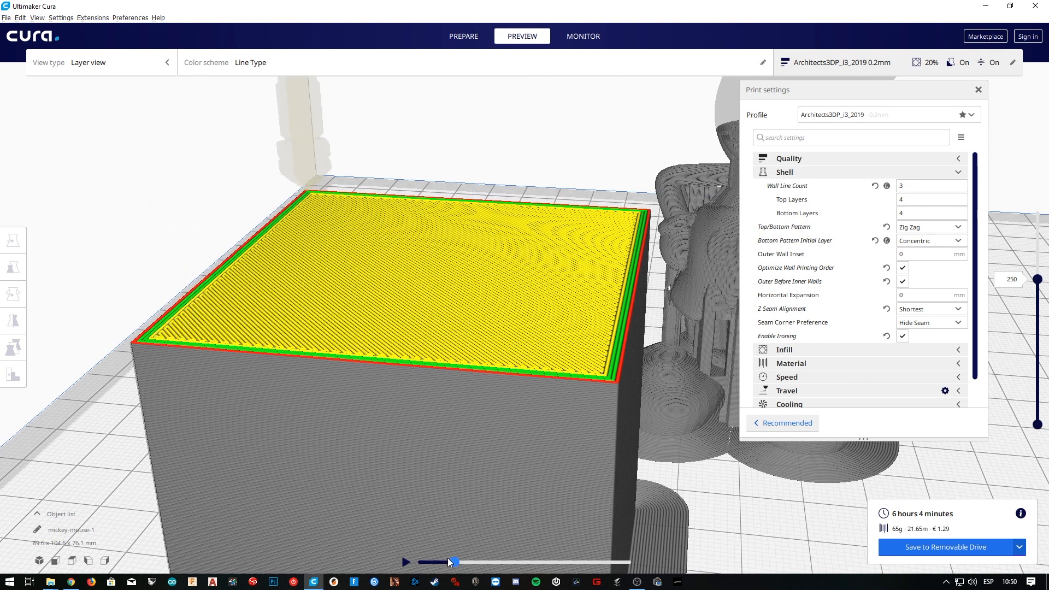
pyautogui.moveTo(448, 562); pyautogui.dragTo(465, 562)
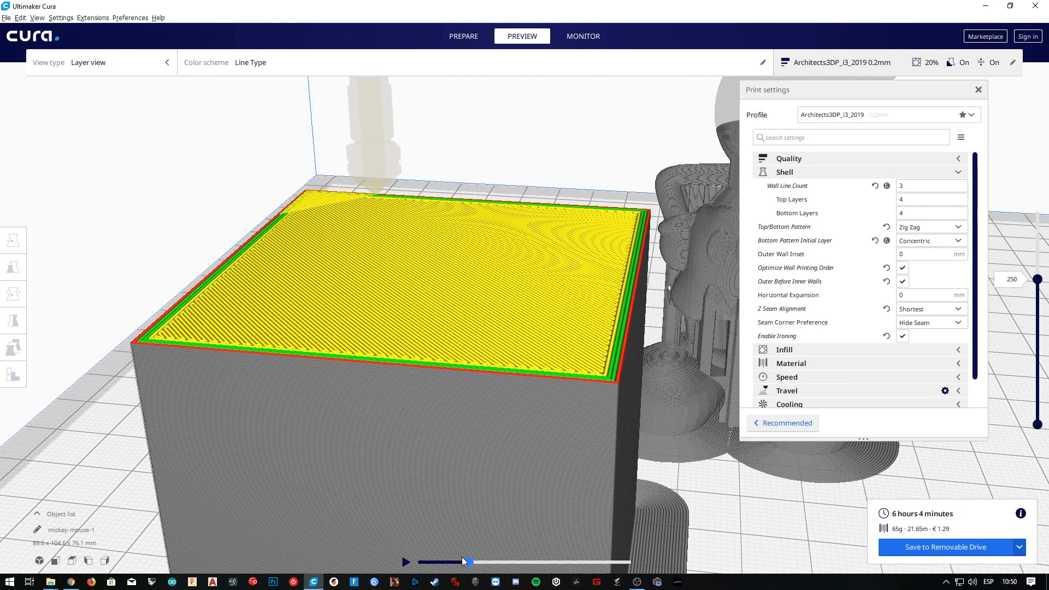
pyautogui.moveTo(465, 561); pyautogui.dragTo(477, 561)
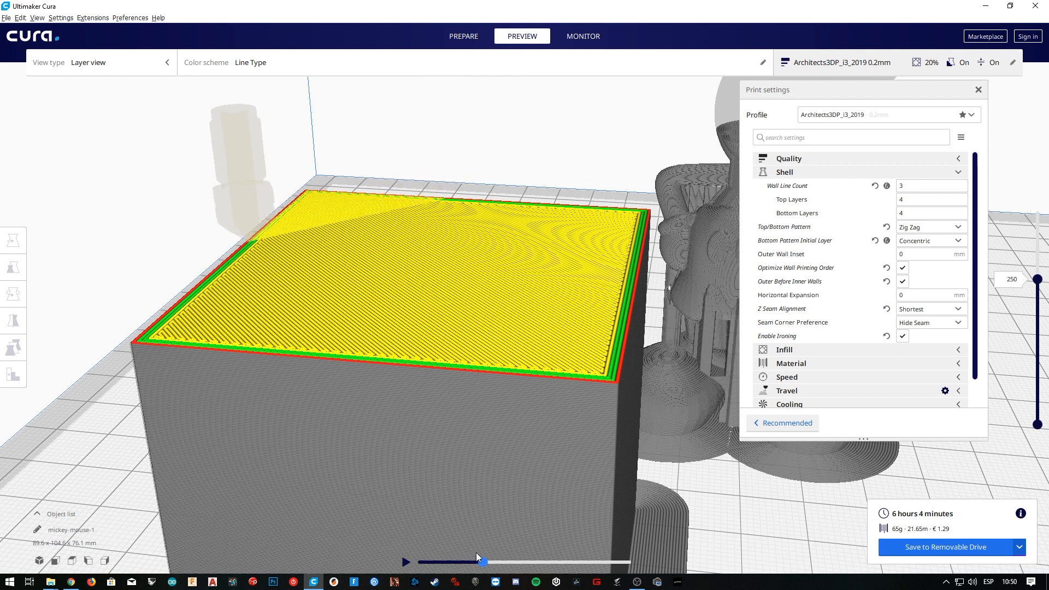
pyautogui.moveTo(476, 562); pyautogui.dragTo(503, 562)
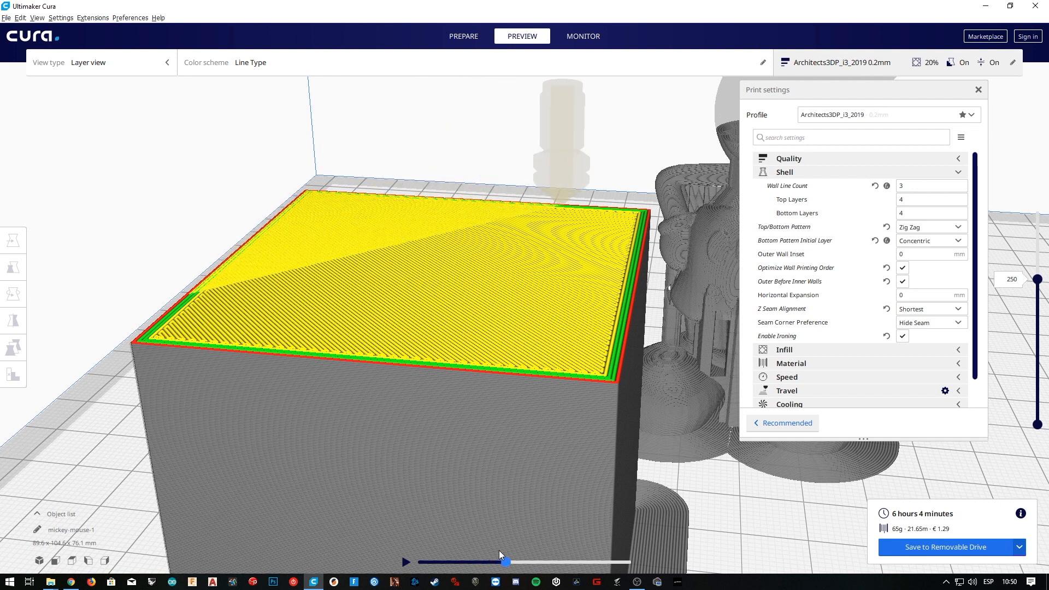
pyautogui.moveTo(504, 562); pyautogui.dragTo(516, 562)
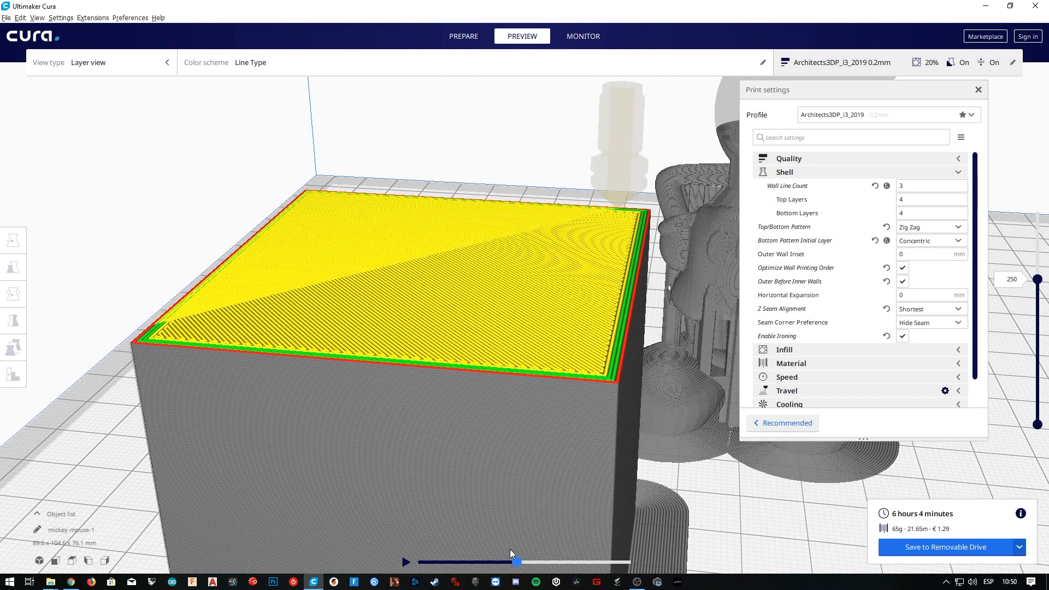
pyautogui.moveTo(516, 562); pyautogui.dragTo(539, 562)
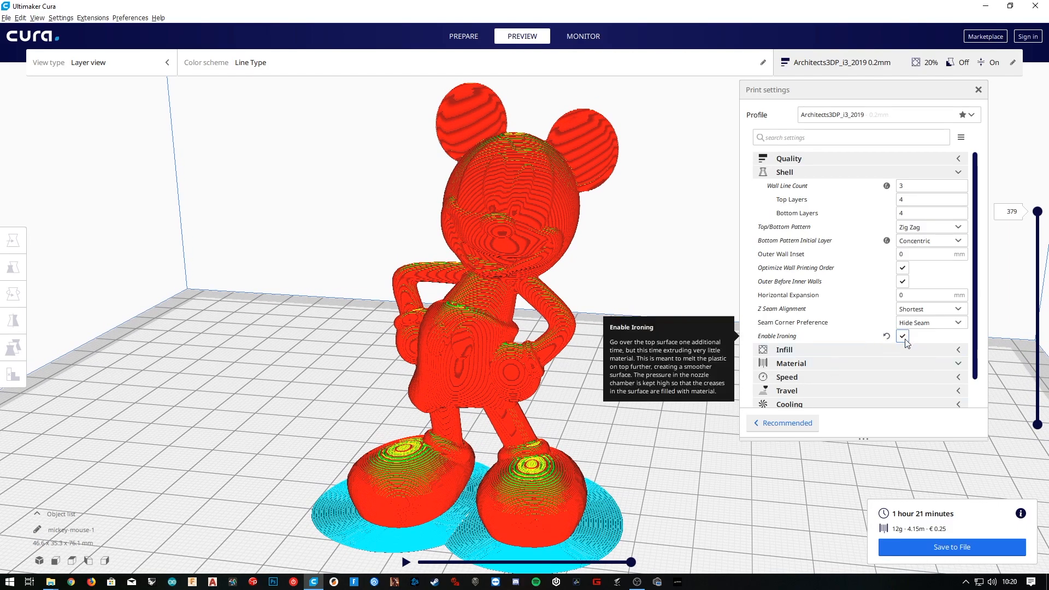
# - Disable ironing, re-slice Mickey at 1 hour 20 minutes, and collapse the Shell settings
pyautogui.click(902, 336)
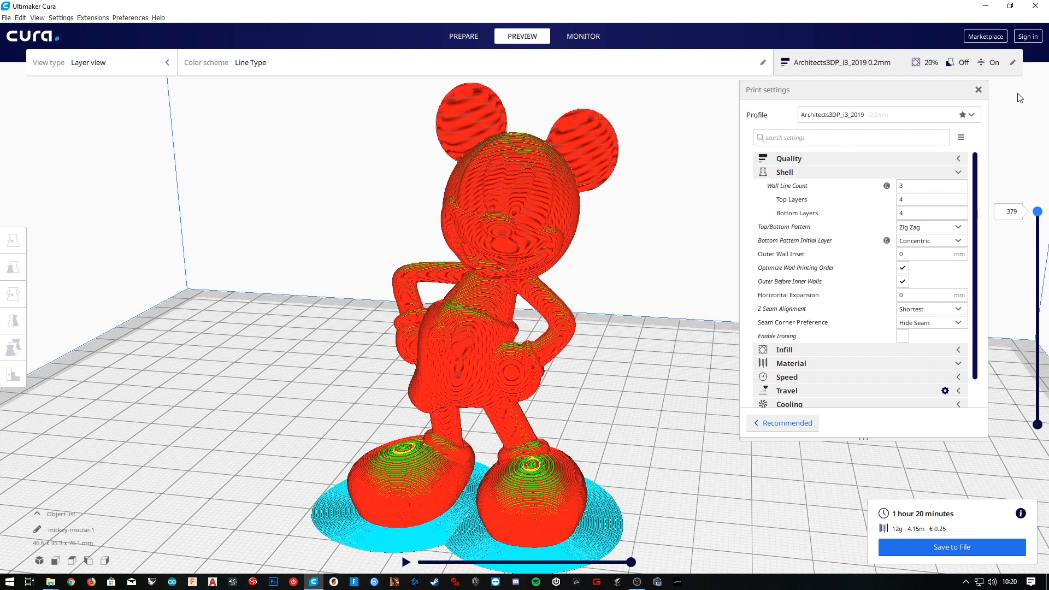
pyautogui.moveTo(646, 177)
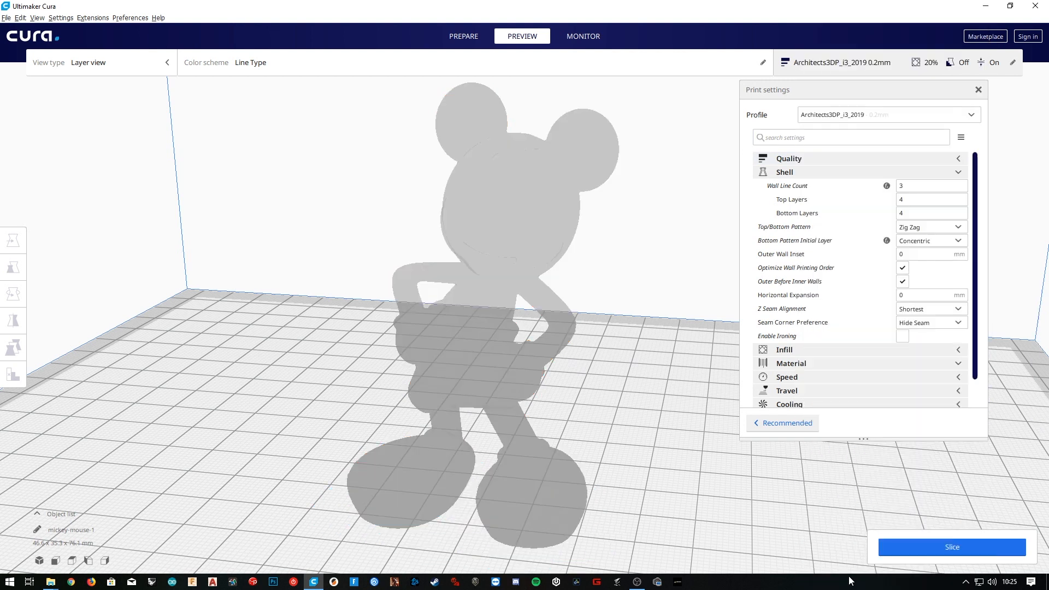
pyautogui.click(951, 546)
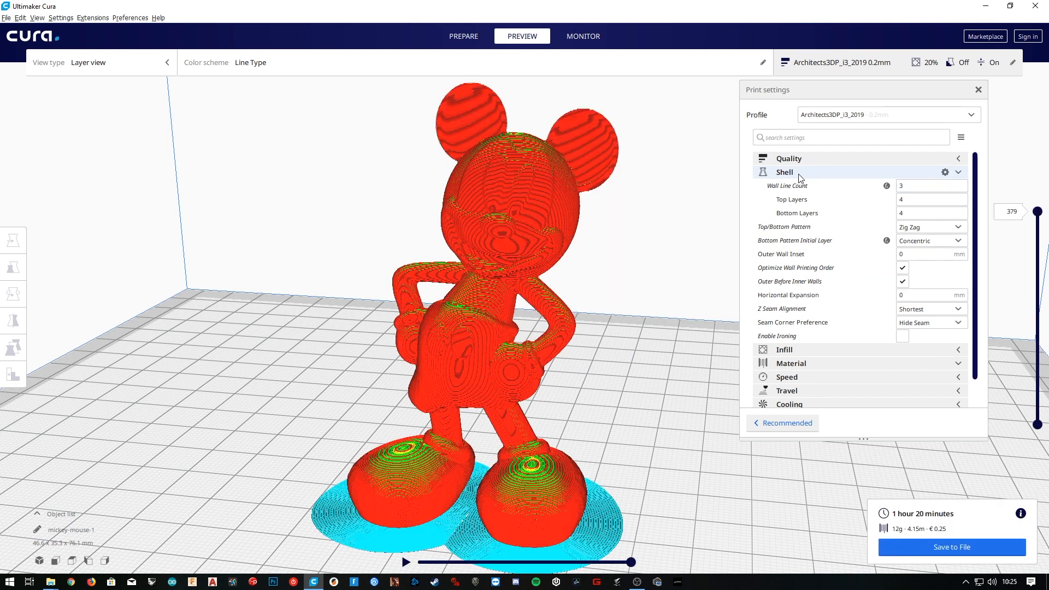
pyautogui.click(784, 172)
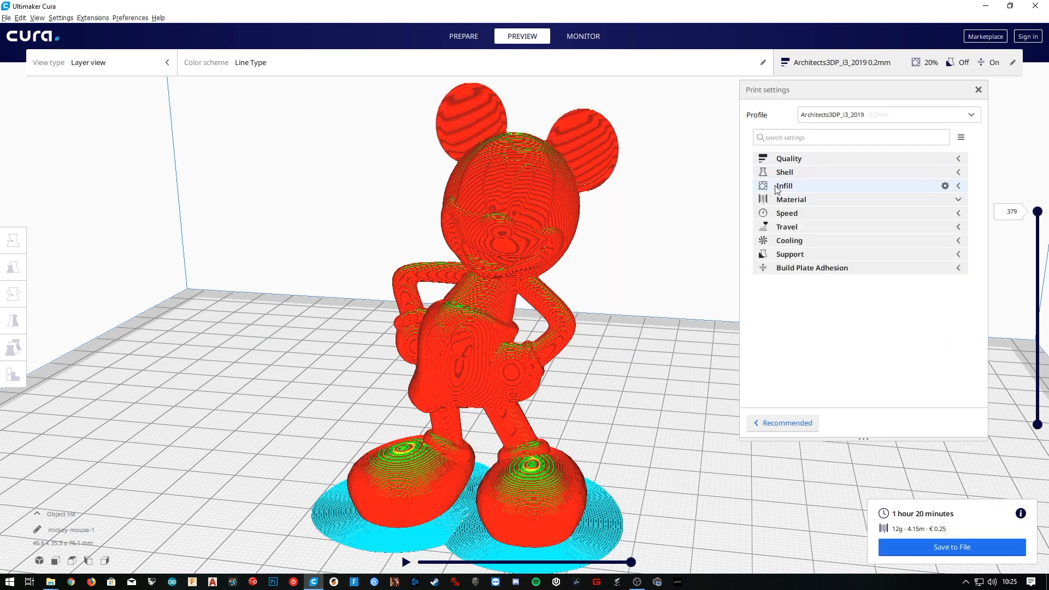